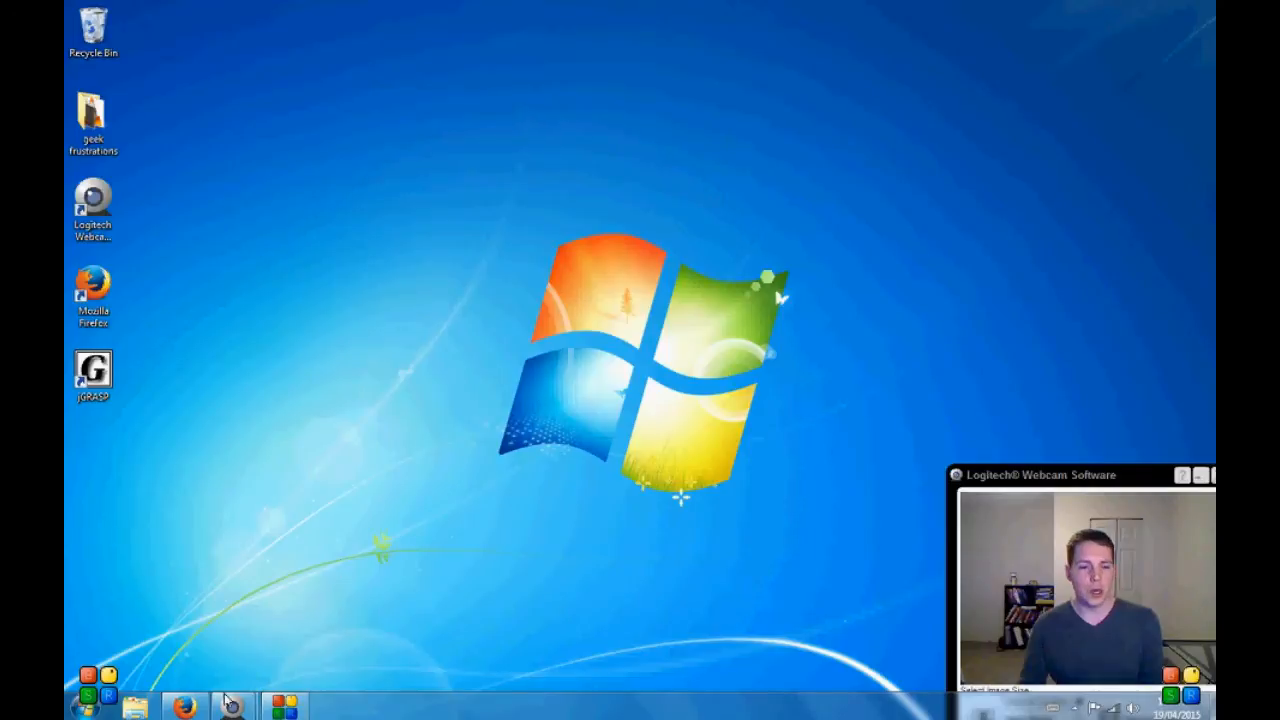
# Step: Launch Firefox and search Google for 'jdk'
pyautogui.click(184, 706)
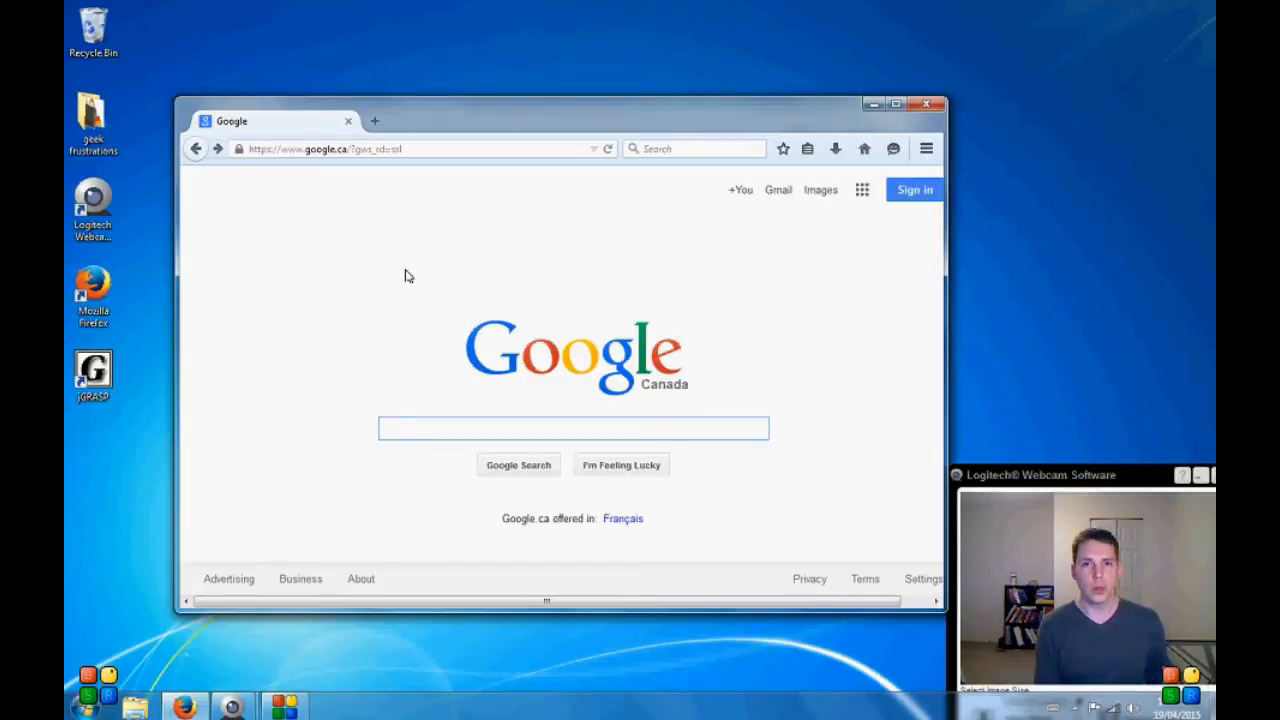
pyautogui.write('j')
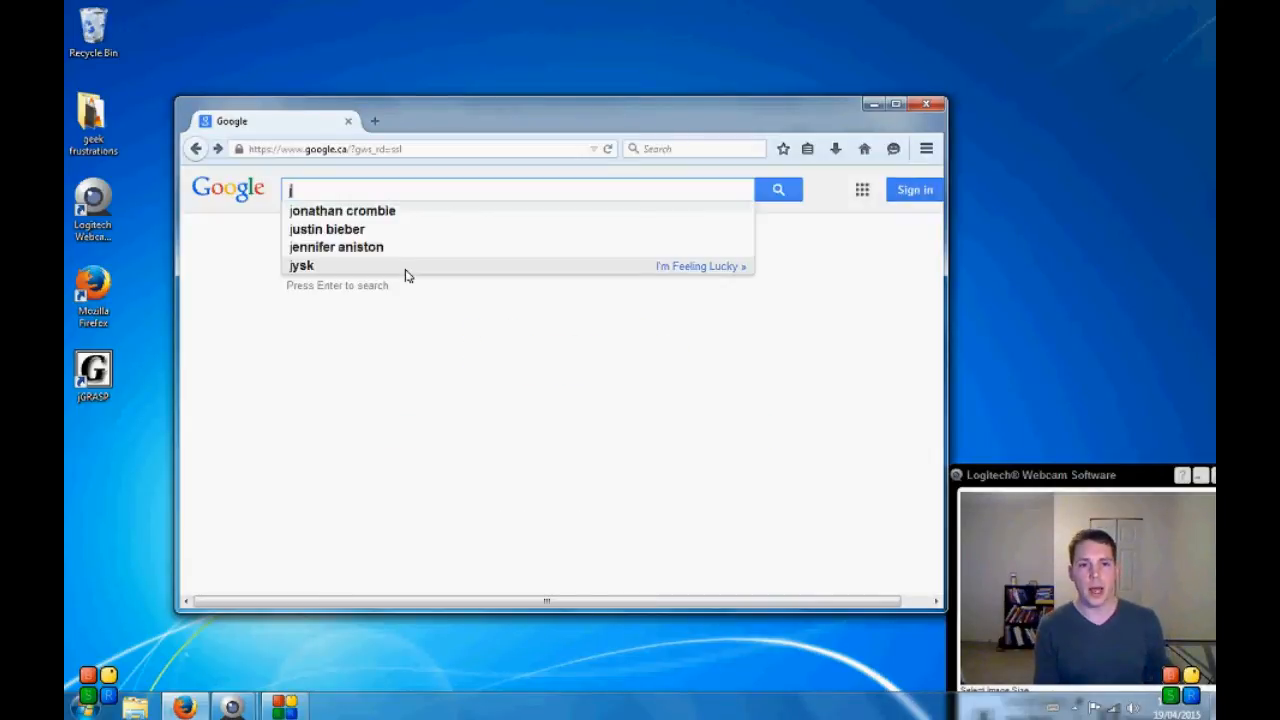
pyautogui.write('dk')
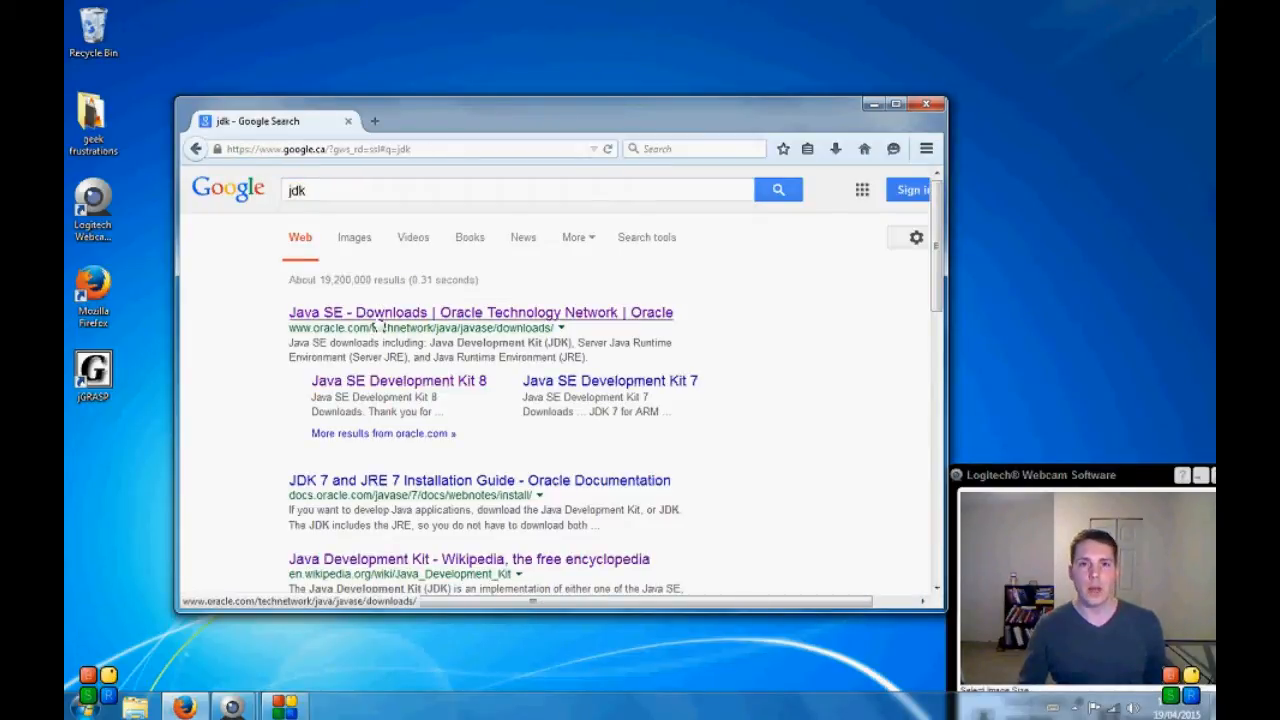
# Step: Open Oracle's Java SE Downloads result and scroll to the Java SE 8u45 downloads
pyautogui.click(479, 312)
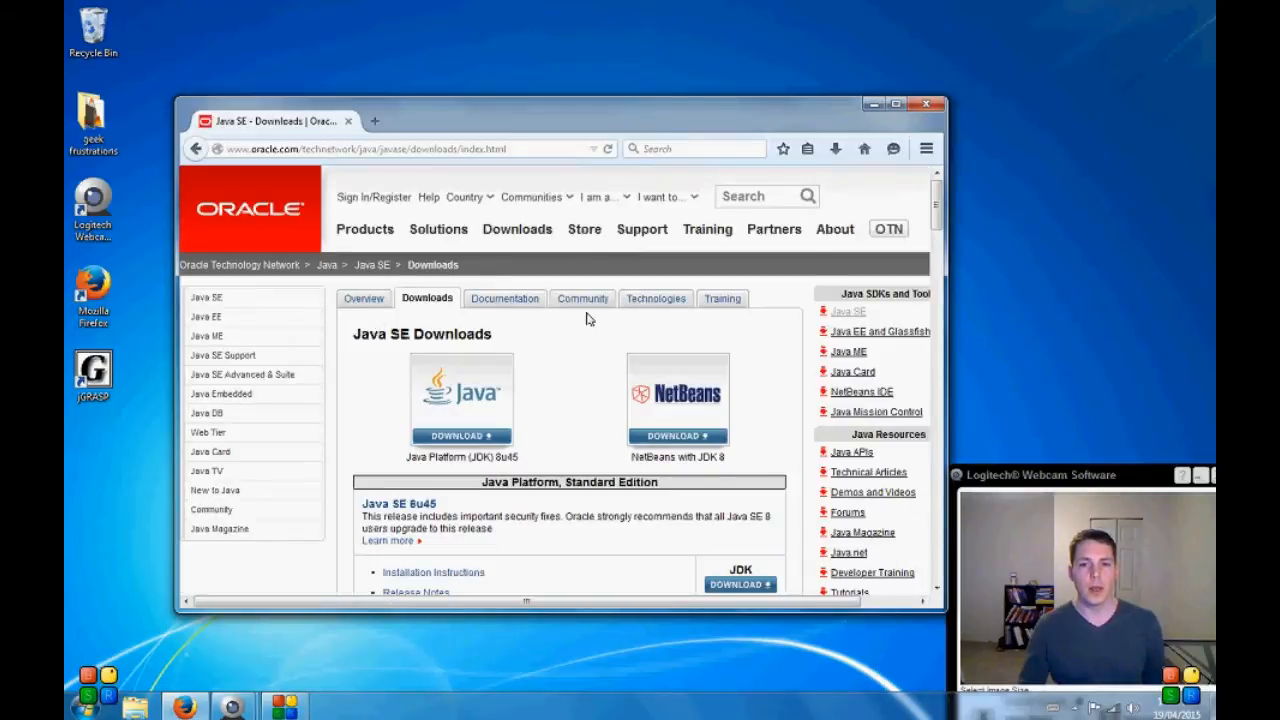
pyautogui.scroll(-3)
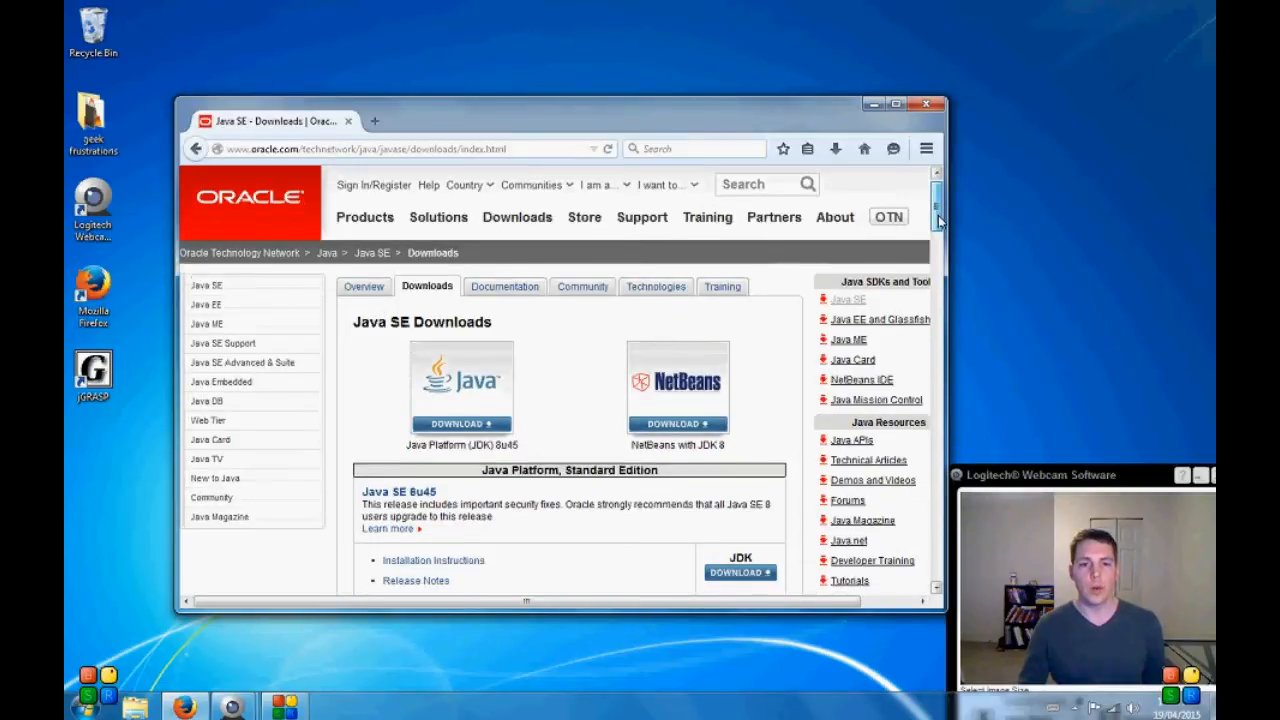
pyautogui.scroll(-3)
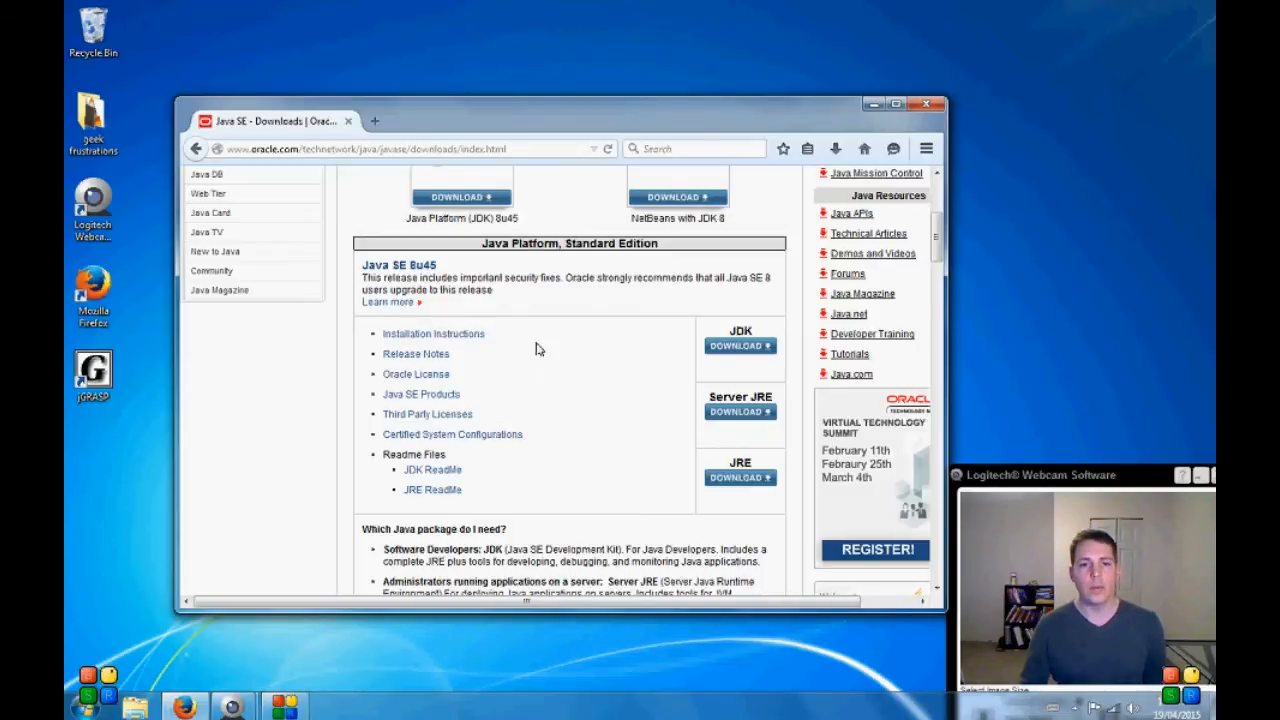
pyautogui.moveTo(745, 296)
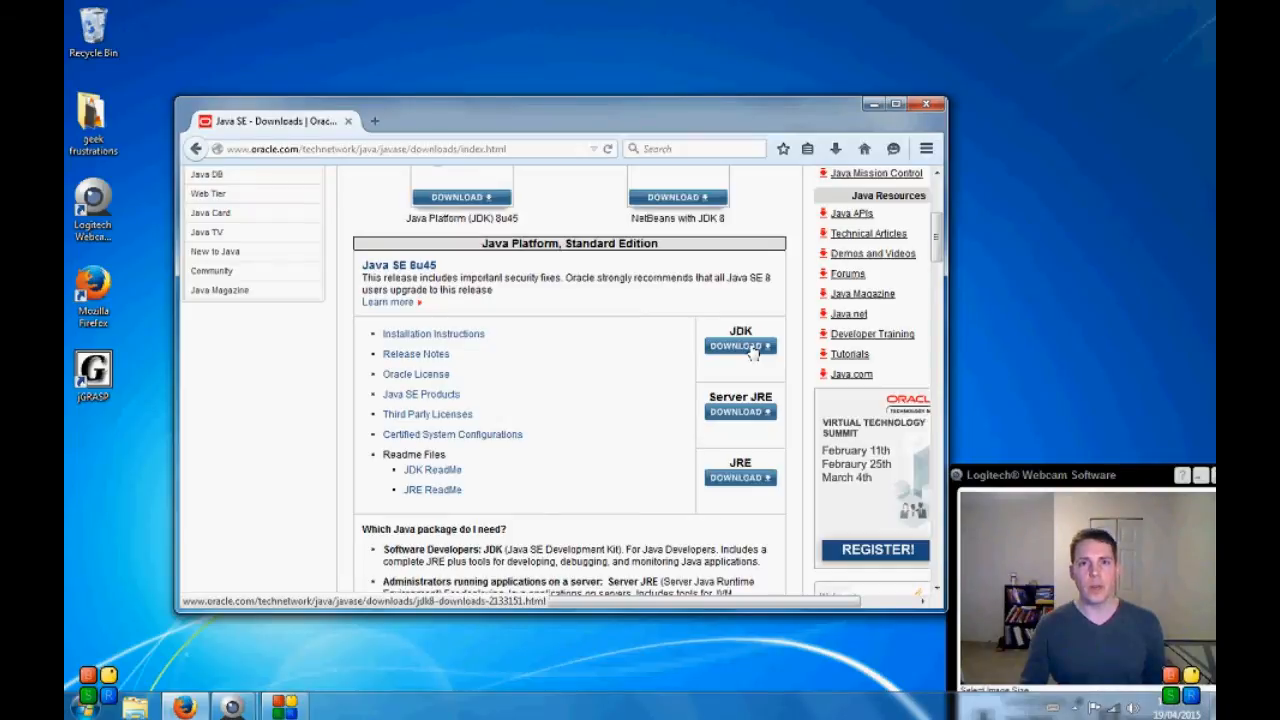
# Step: Go to the JDK 8u45 download page and accept the Oracle license agreement
pyautogui.click(739, 345)
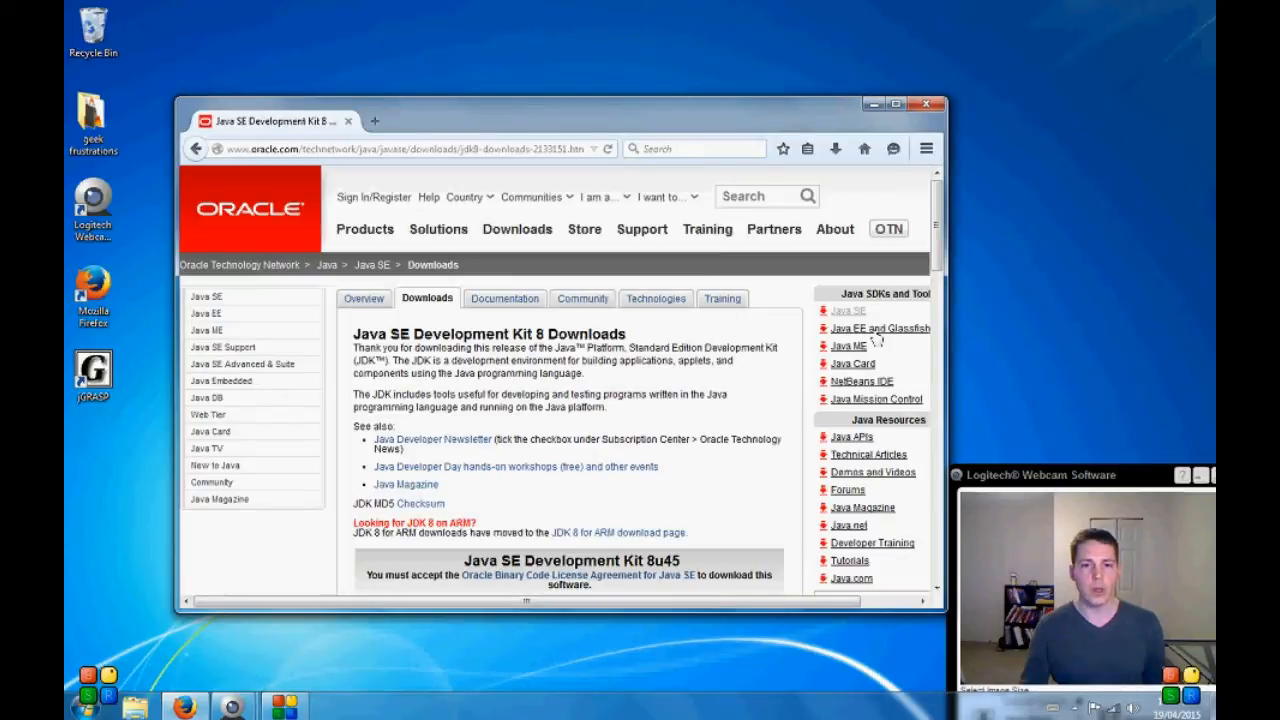
pyautogui.scroll(-3)
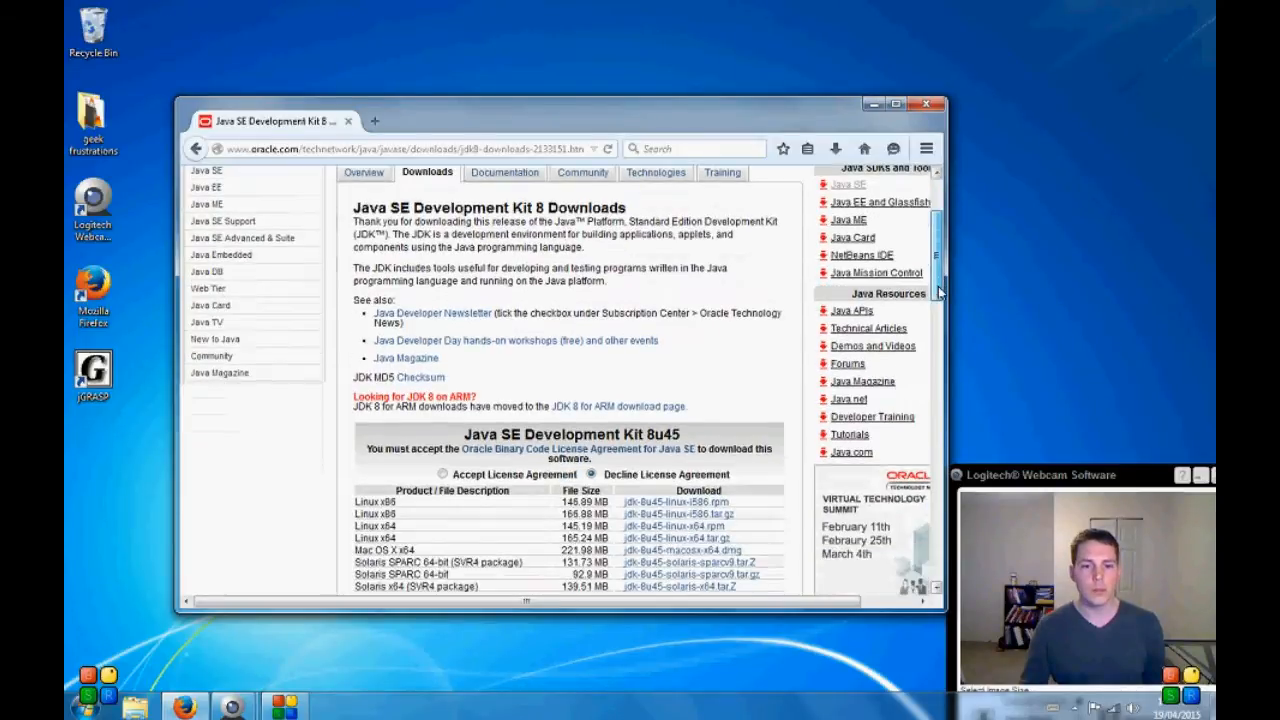
pyautogui.scroll(-3)
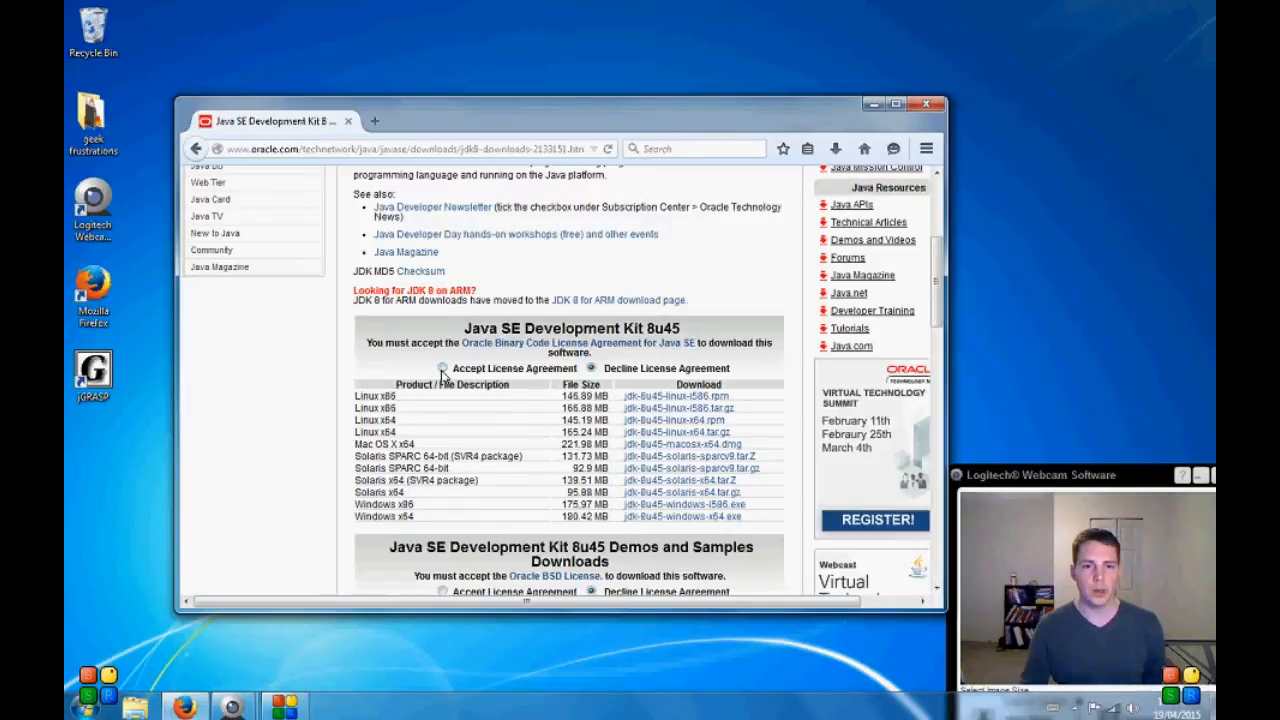
pyautogui.click(440, 368)
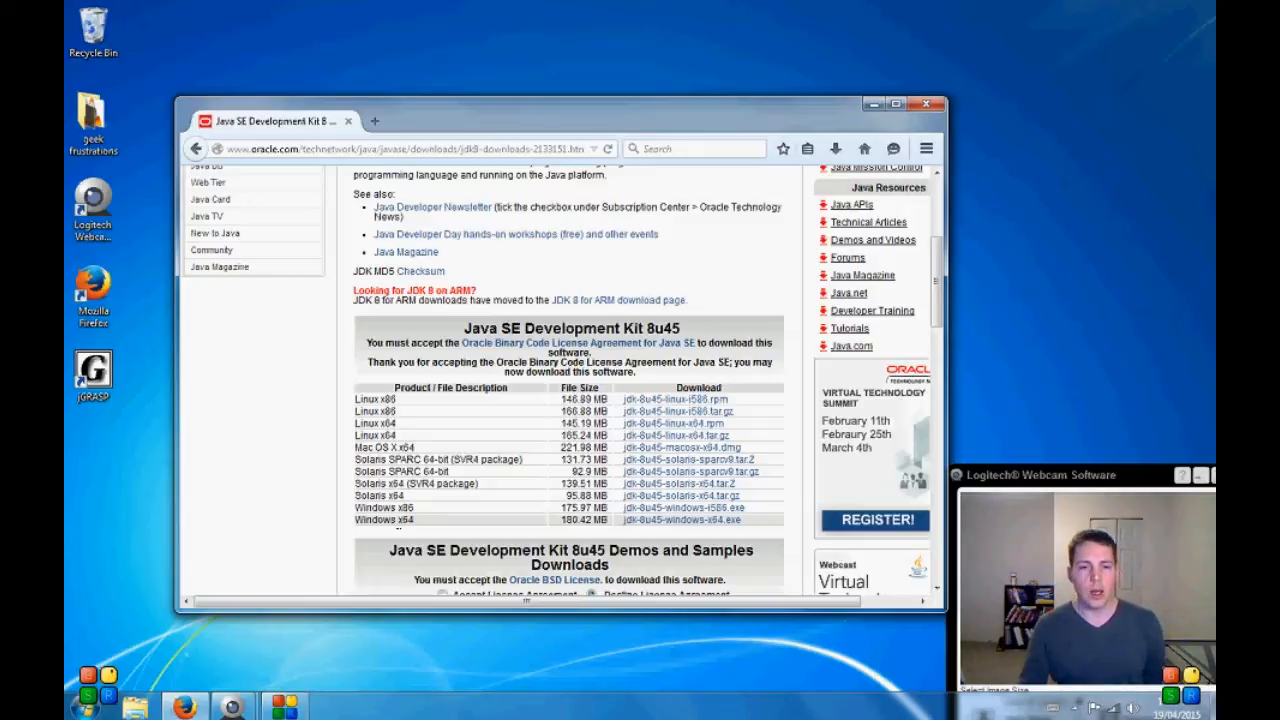
pyautogui.moveTo(358, 530)
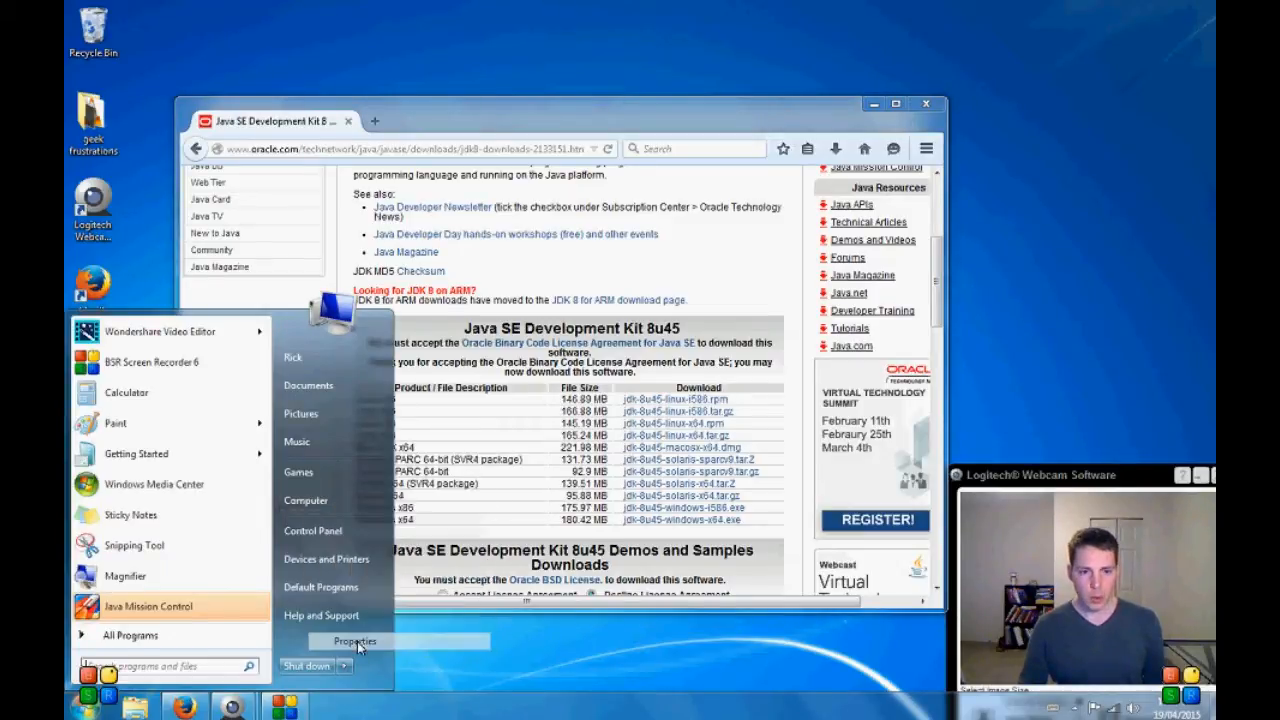
pyautogui.click(355, 641)
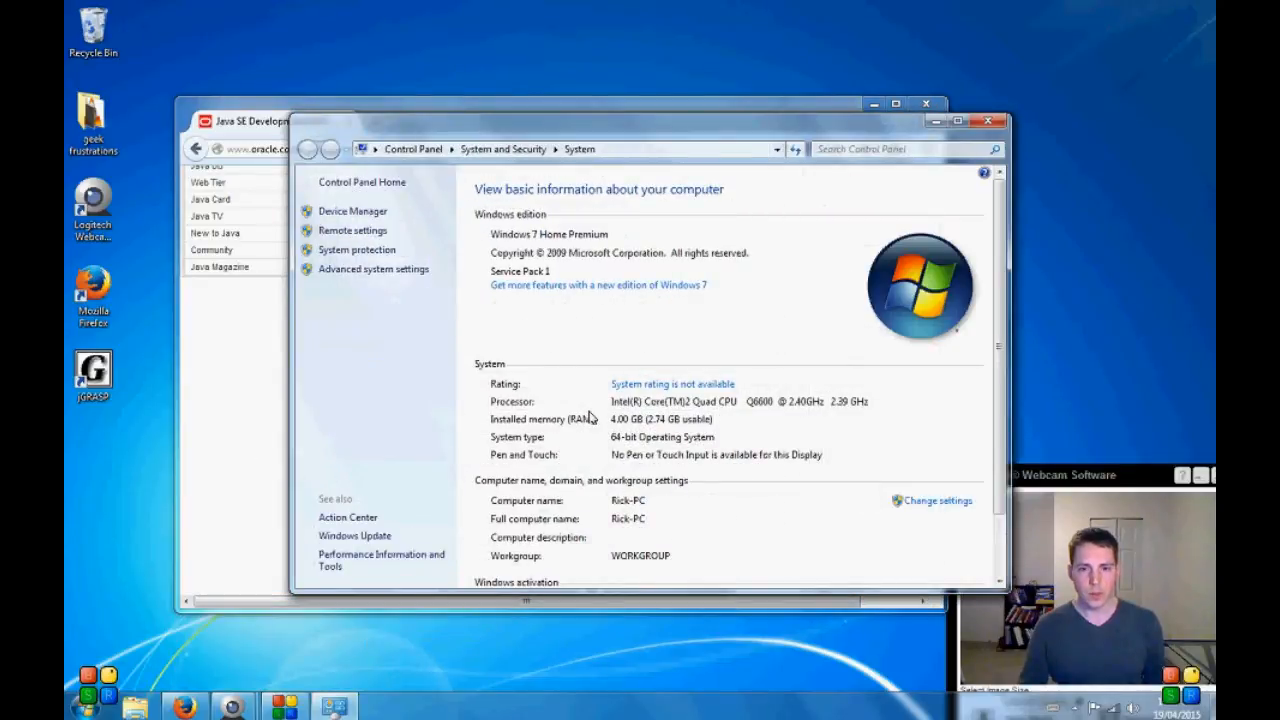
pyautogui.moveTo(560, 444)
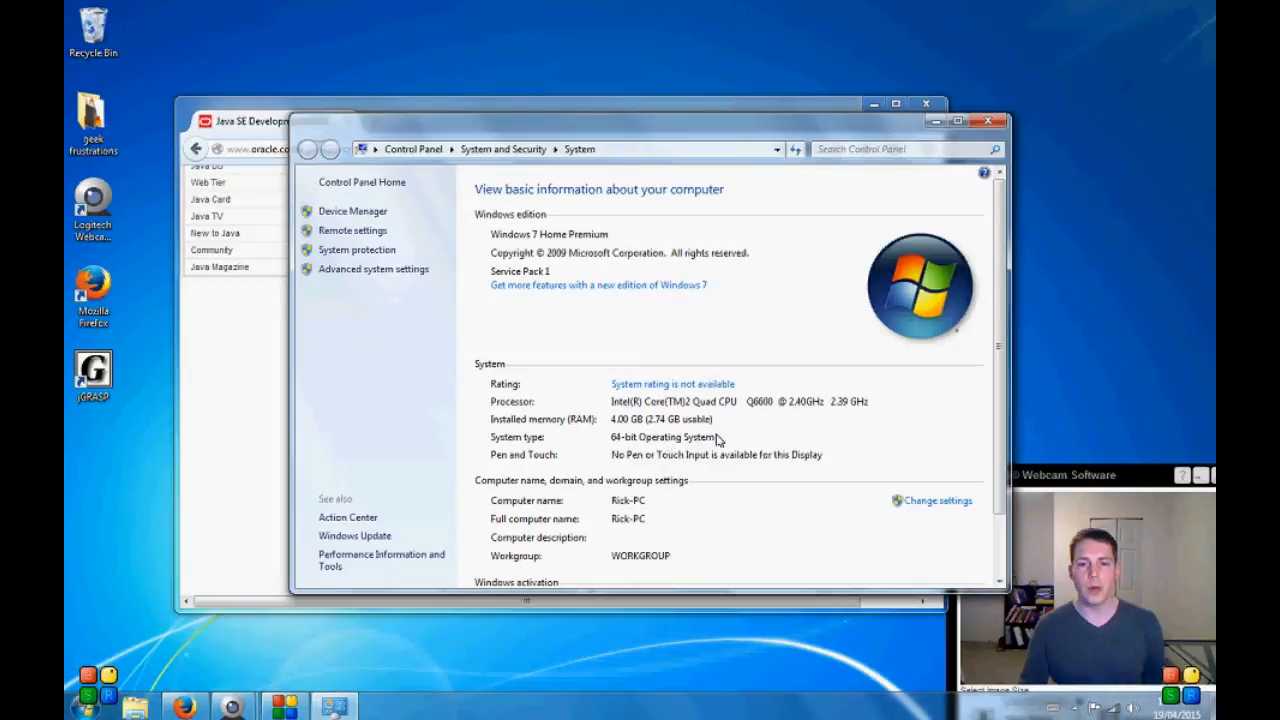
pyautogui.moveTo(978, 140)
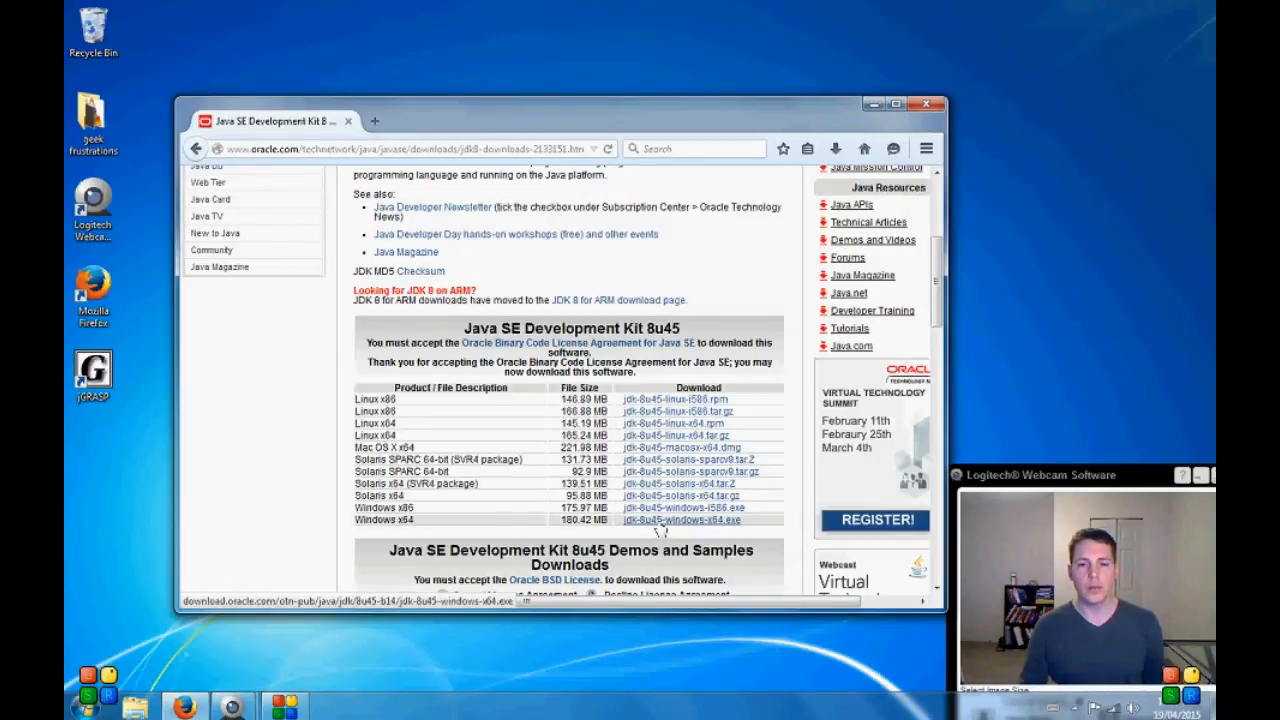
# Step: Download the Windows x64 installer jdk-8u45-windows-x64.exe
pyautogui.click(682, 519)
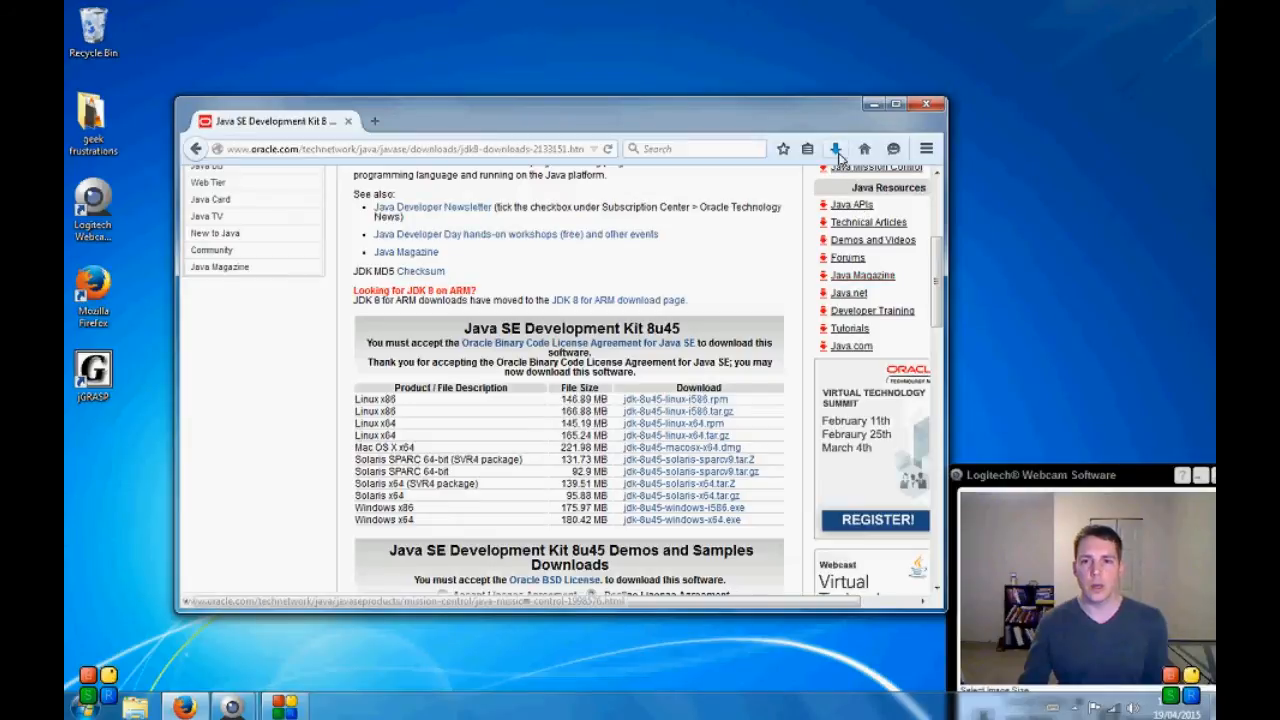
# Step: Install JDK 8u45 with default features and folders, then close the installer
pyautogui.click(835, 148)
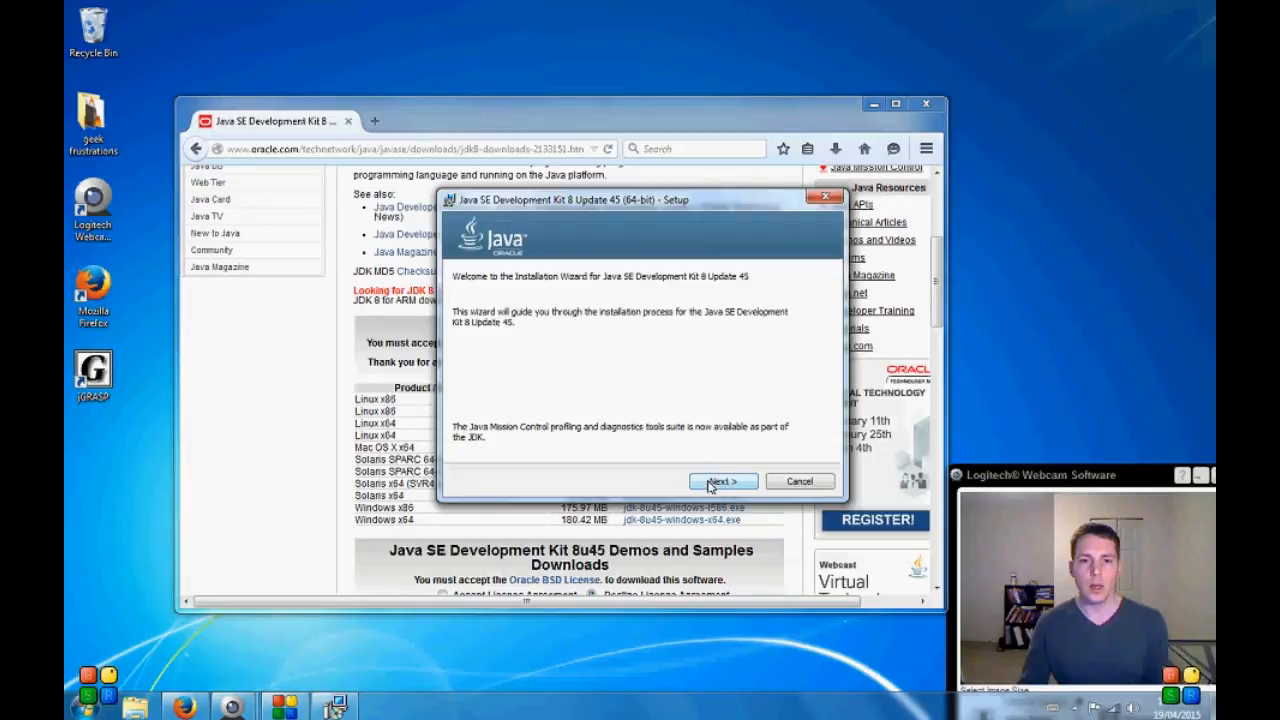
pyautogui.click(723, 481)
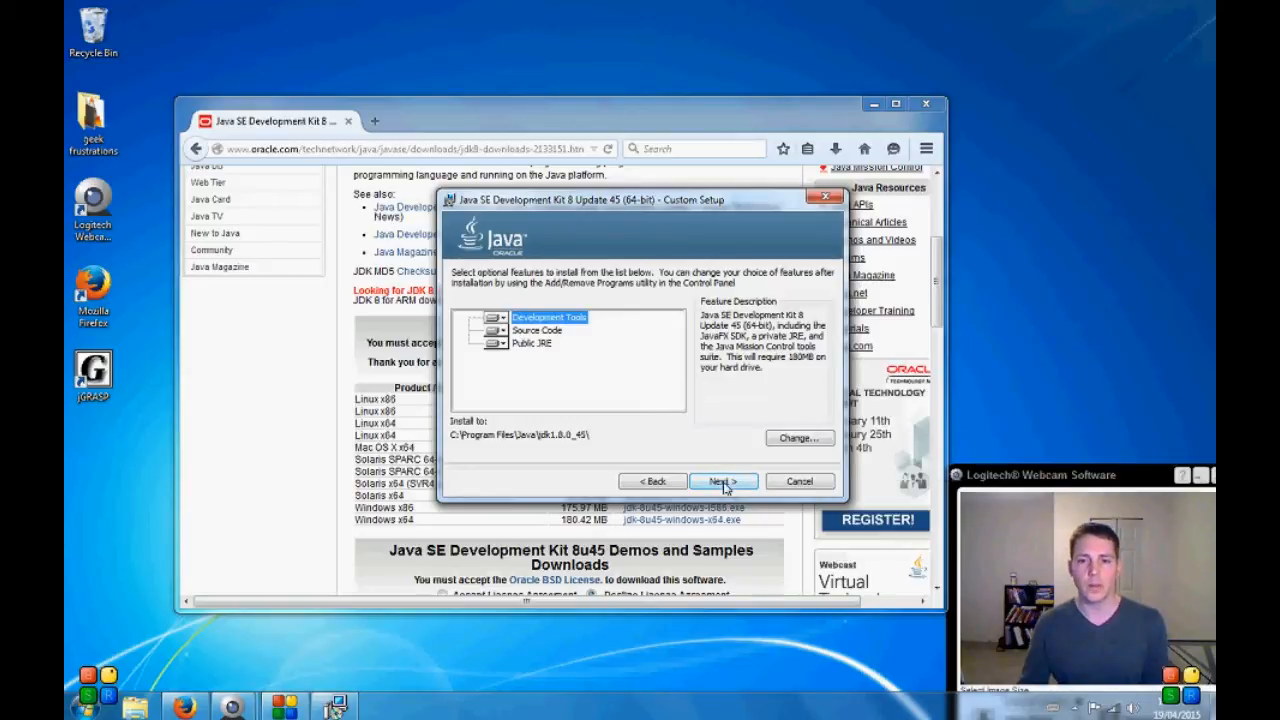
pyautogui.click(723, 481)
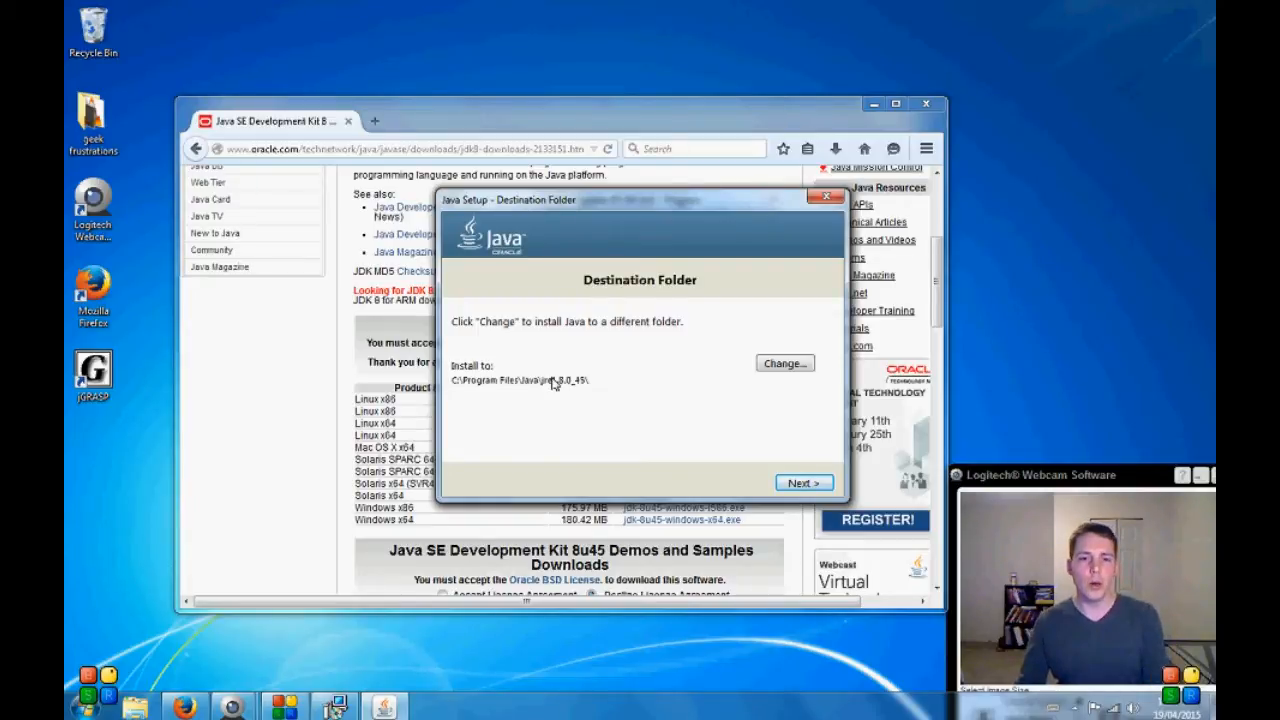
pyautogui.moveTo(630, 400)
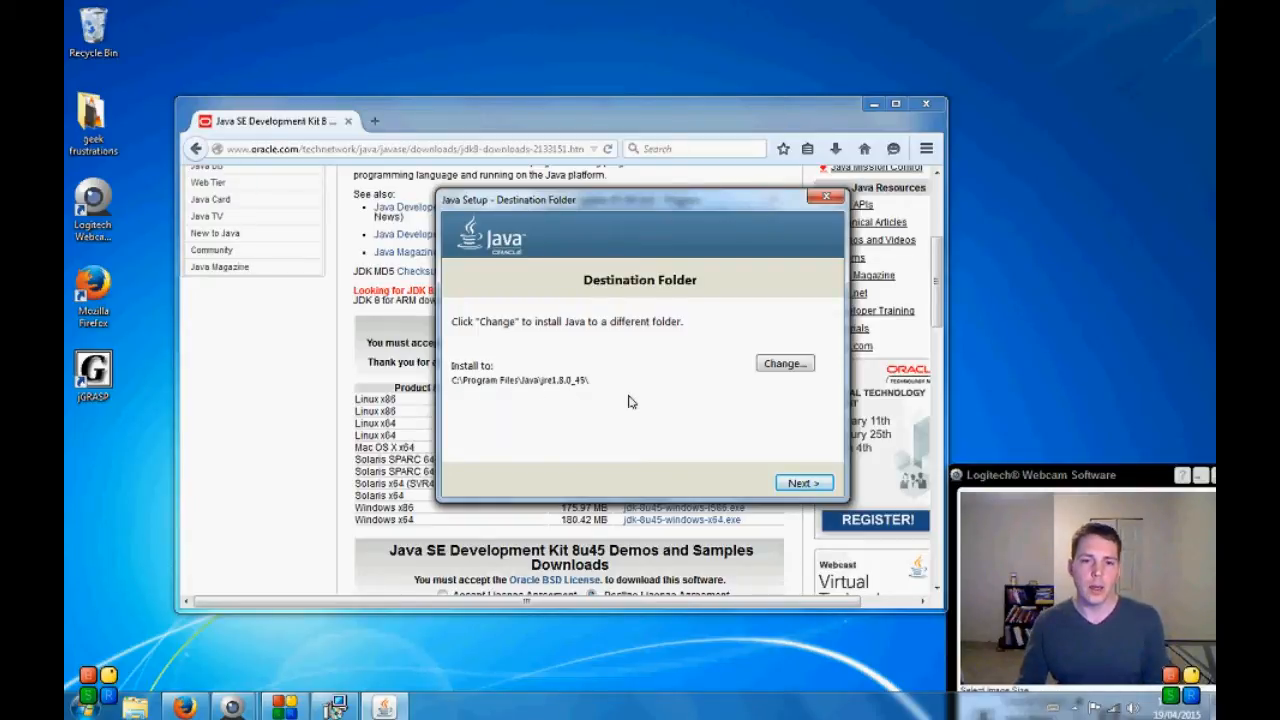
pyautogui.moveTo(535, 393)
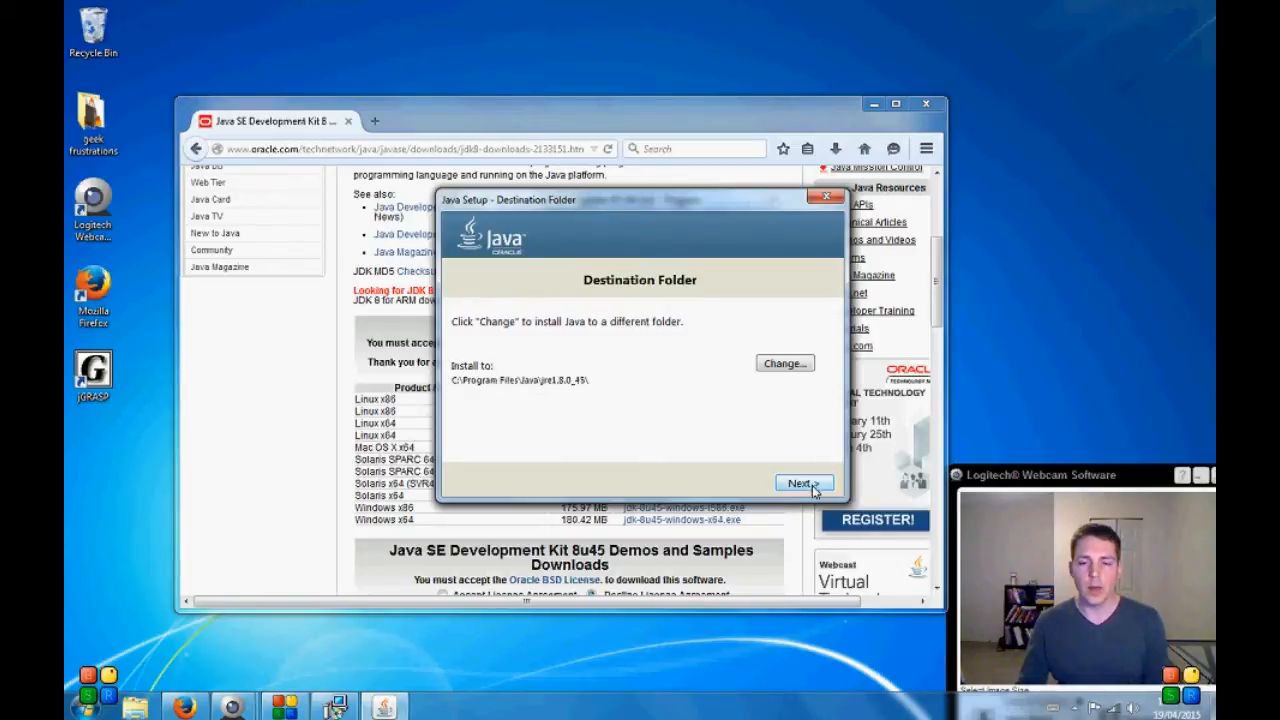
pyautogui.click(800, 483)
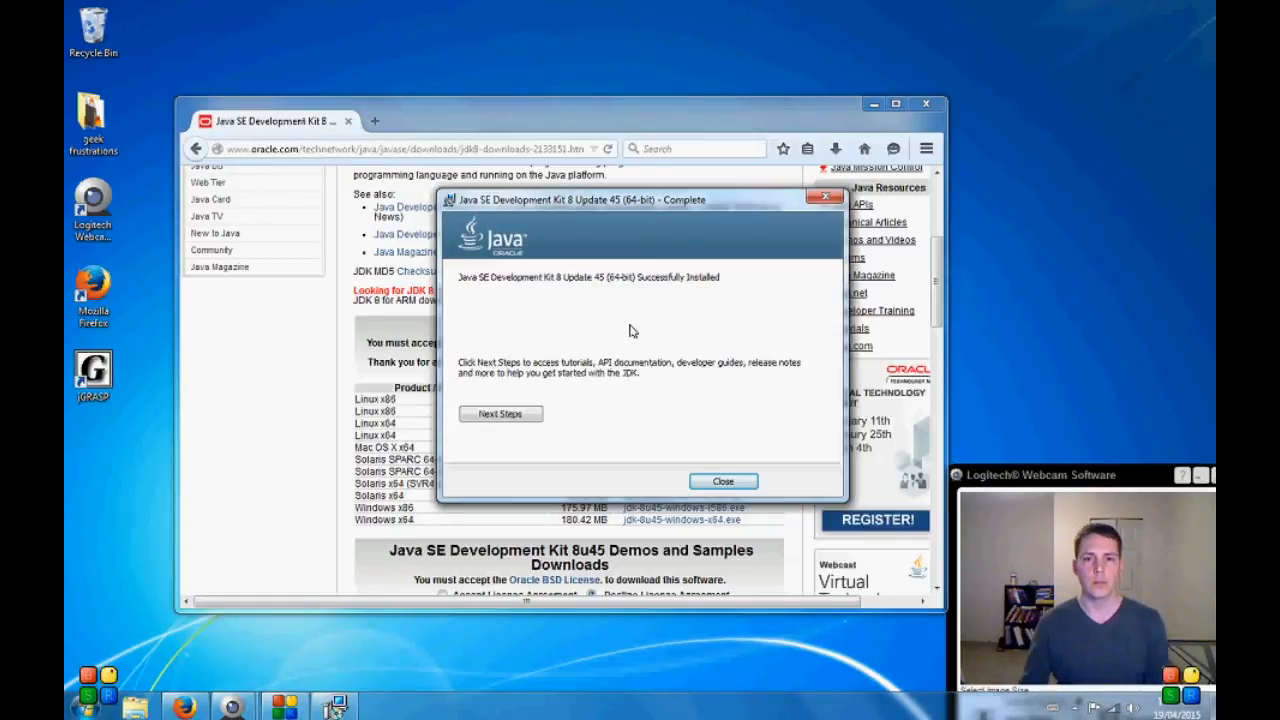
pyautogui.moveTo(647, 417)
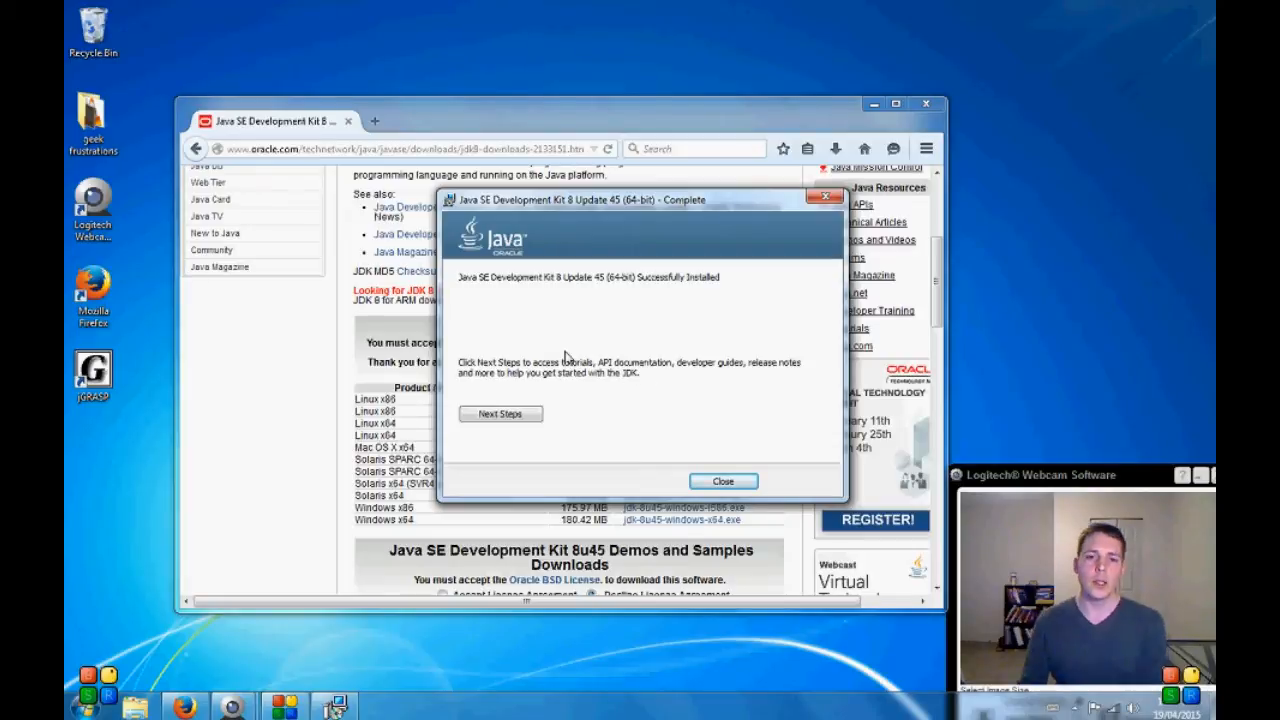
pyautogui.moveTo(736, 332)
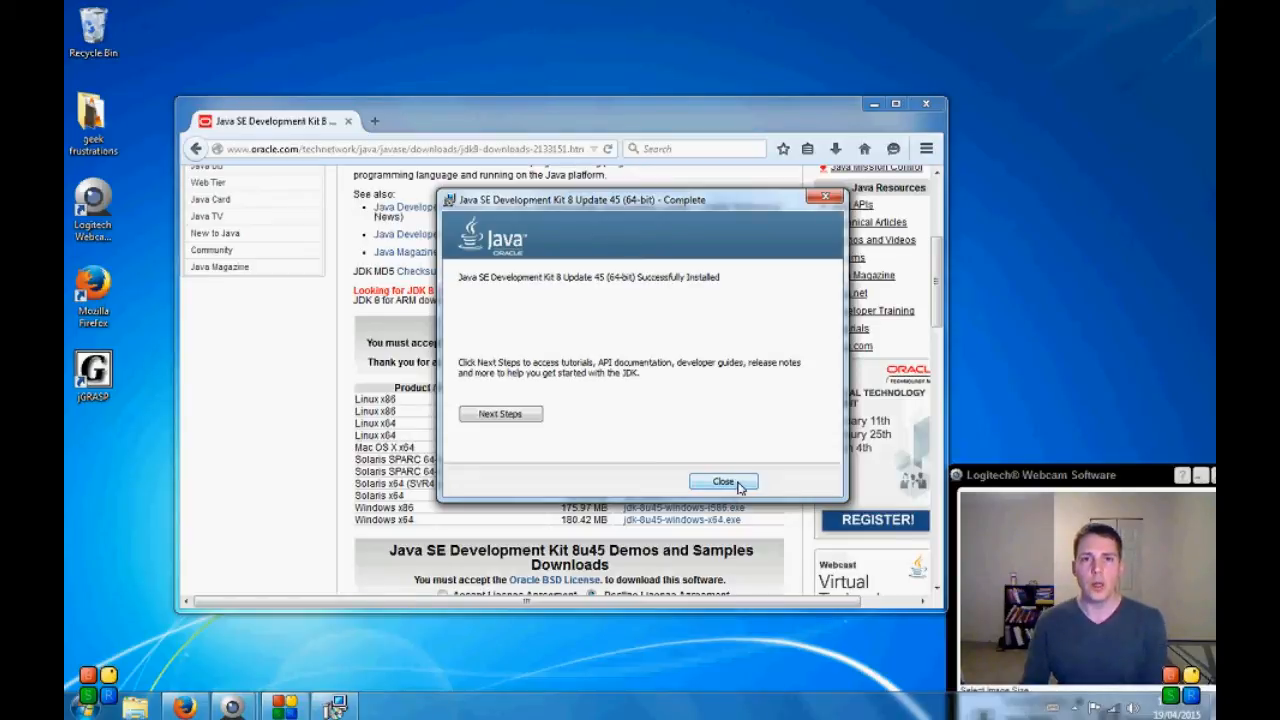
pyautogui.click(722, 481)
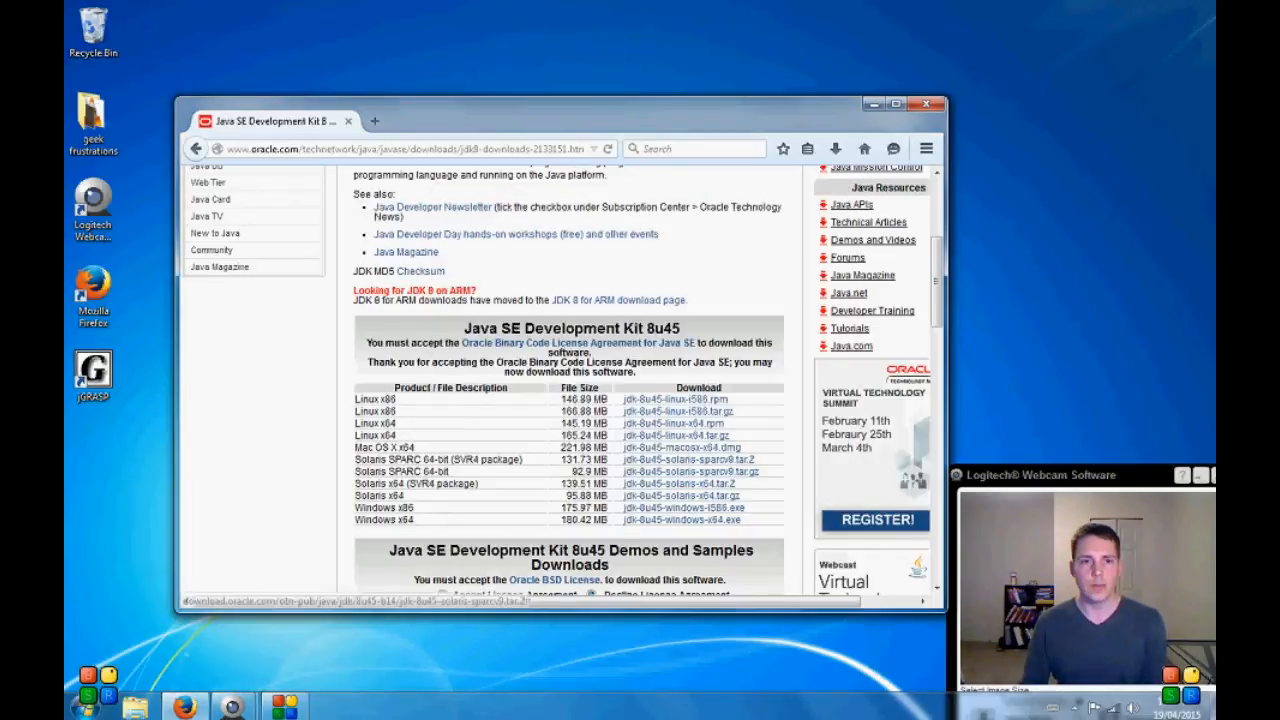
# Step: Search Google for 'jgrasp' in a new tab and switch to web results
pyautogui.click(374, 121)
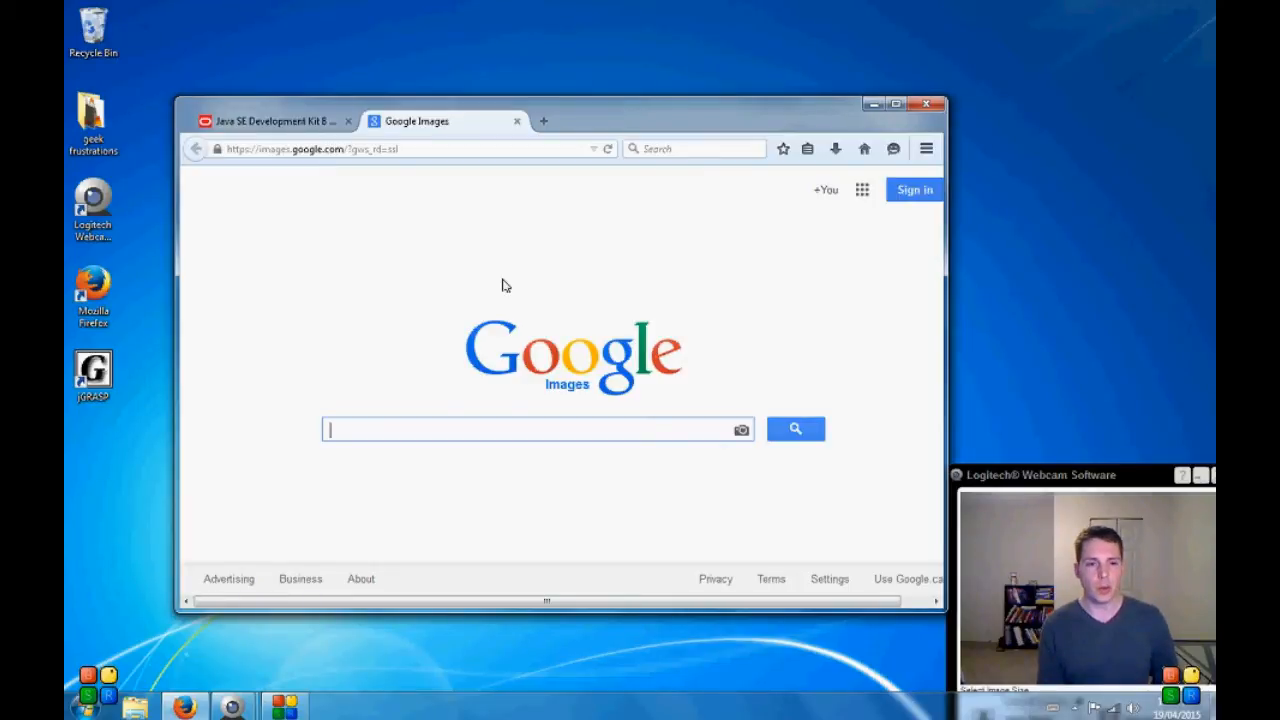
pyautogui.write('jgrasp')
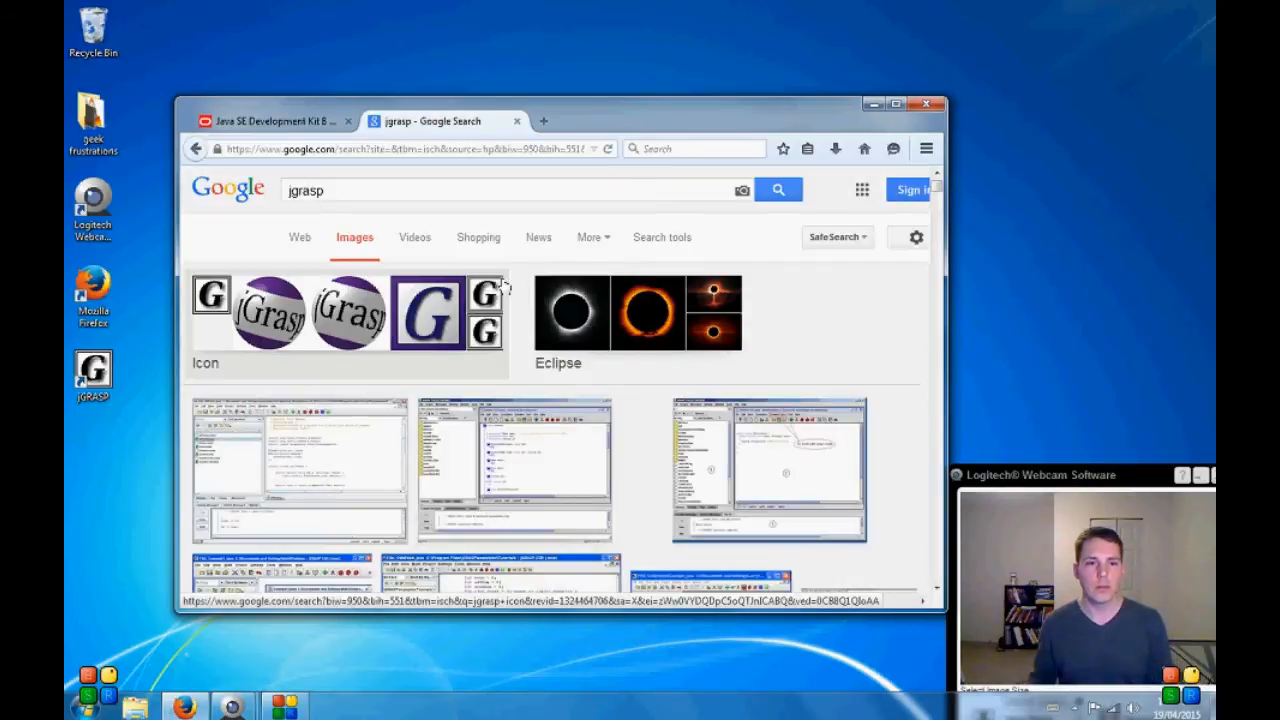
pyautogui.click(300, 237)
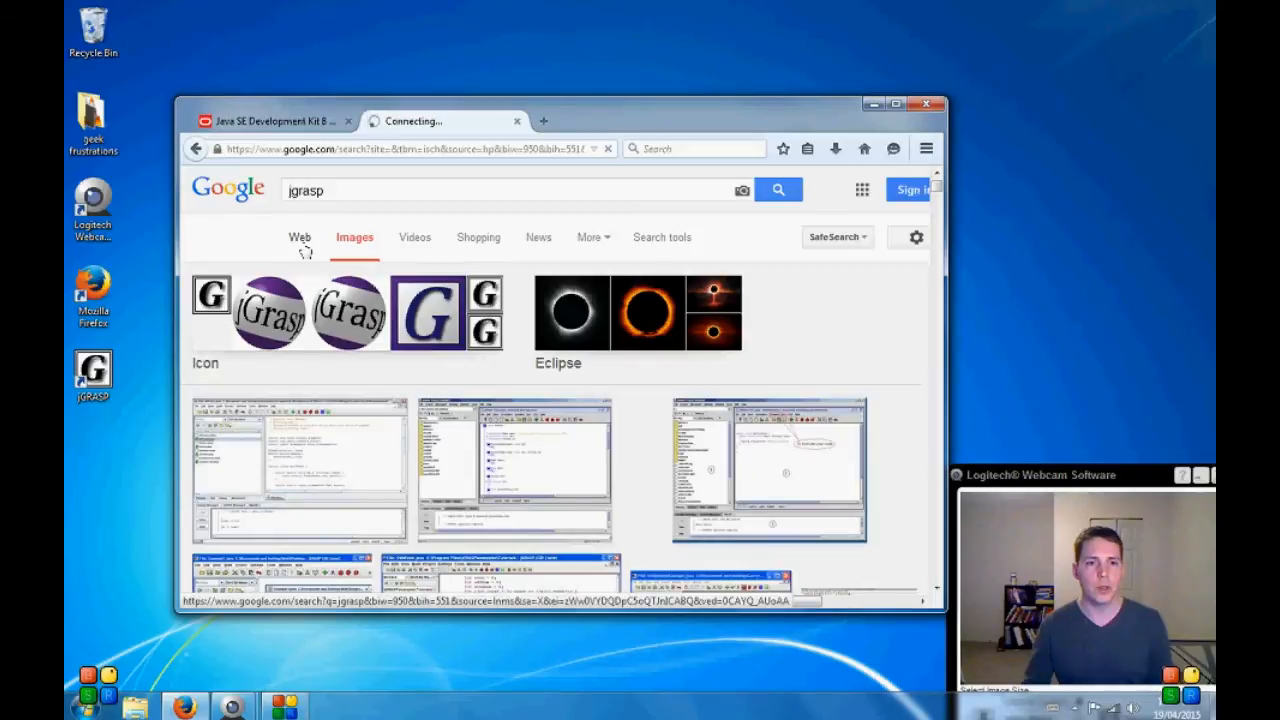
pyautogui.click(300, 237)
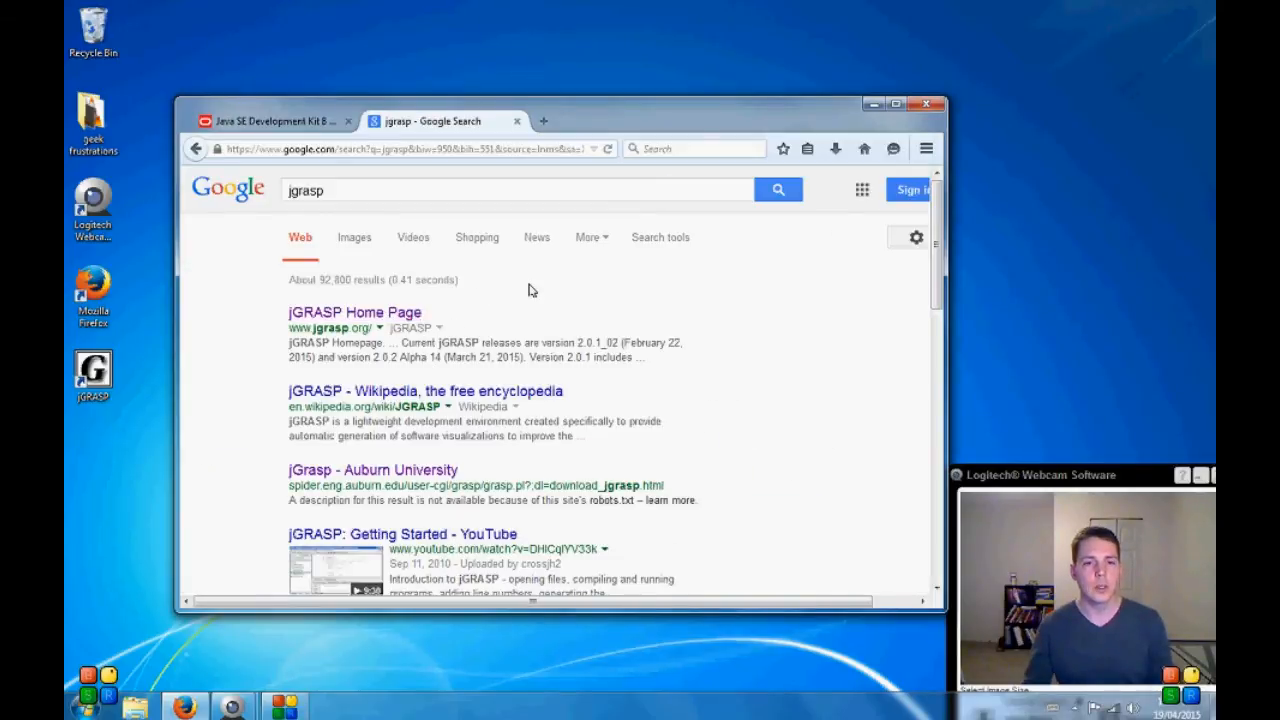
pyautogui.moveTo(375, 330)
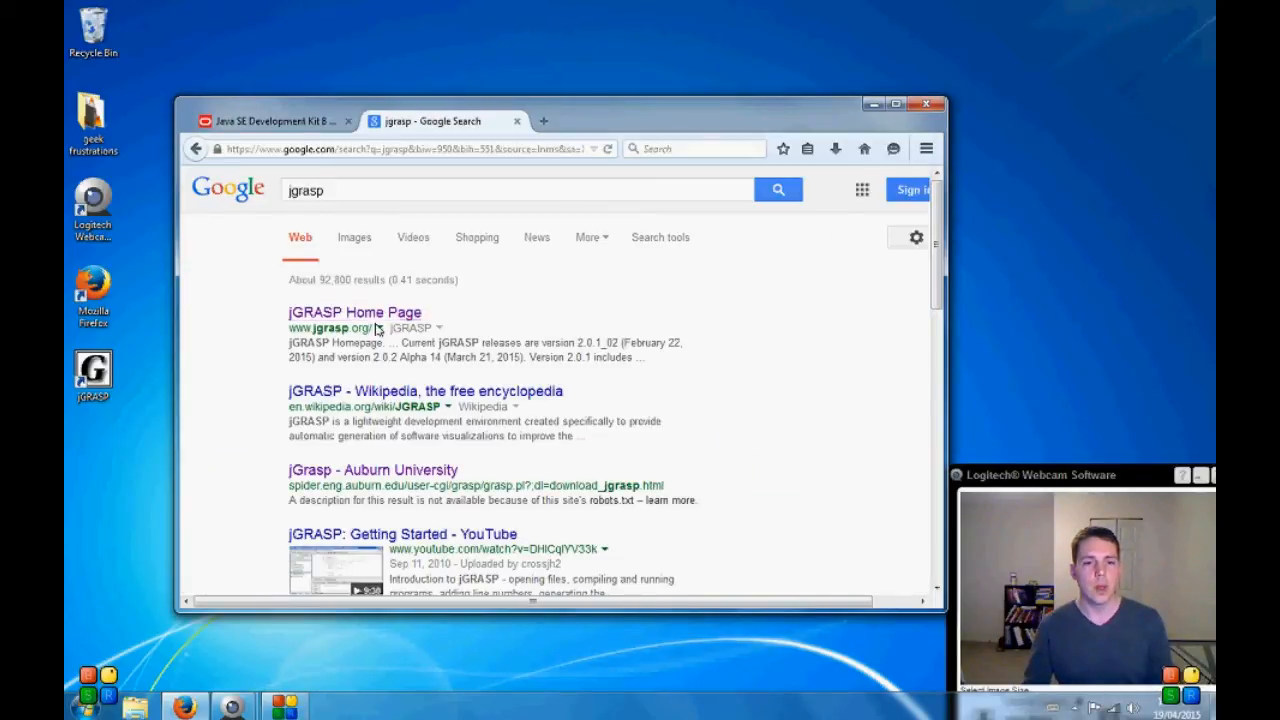
# Step: Open the jGRASP site's Download page and scroll to the 2.0.1_02 and 2.0.2 Alpha installers
pyautogui.click(354, 312)
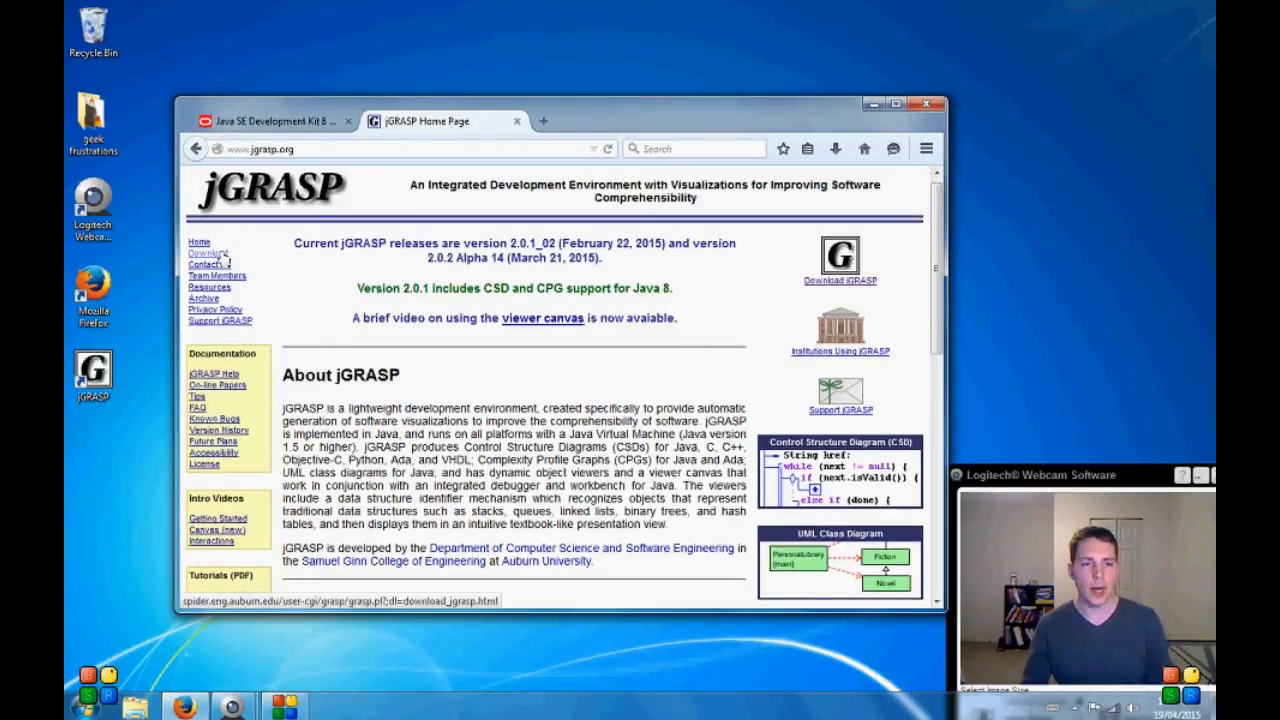
pyautogui.click(205, 254)
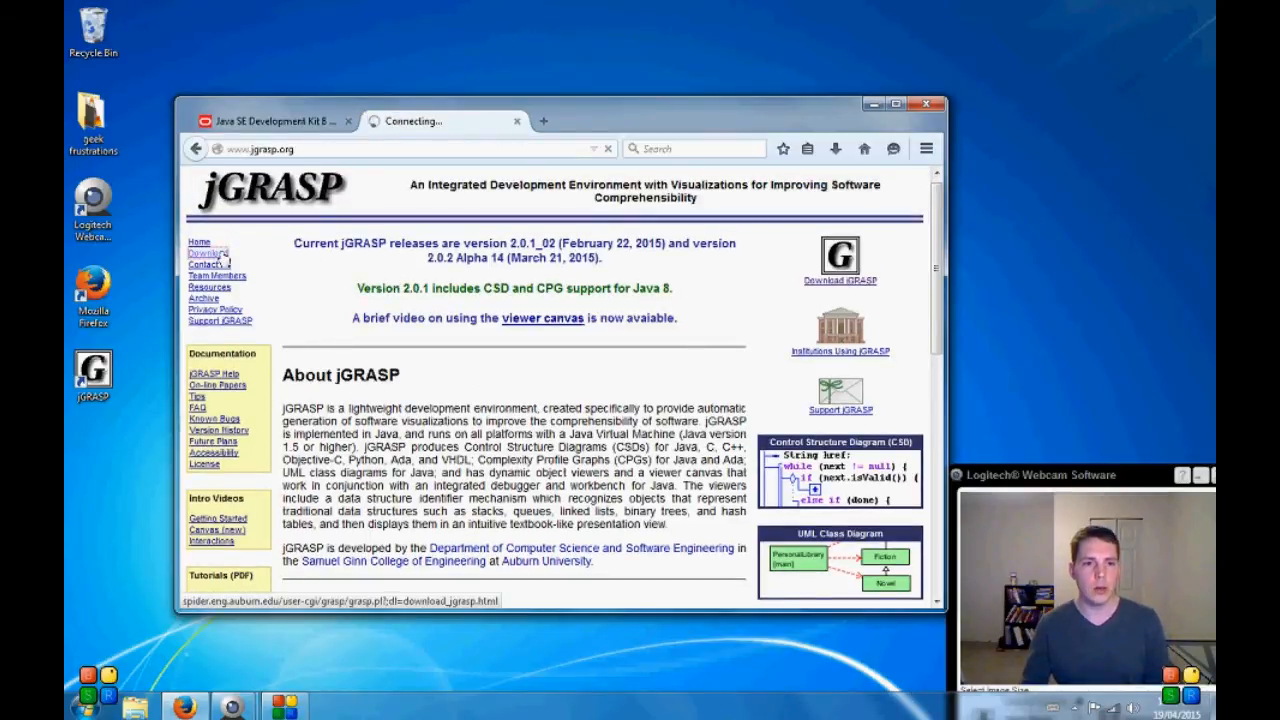
pyautogui.click(207, 256)
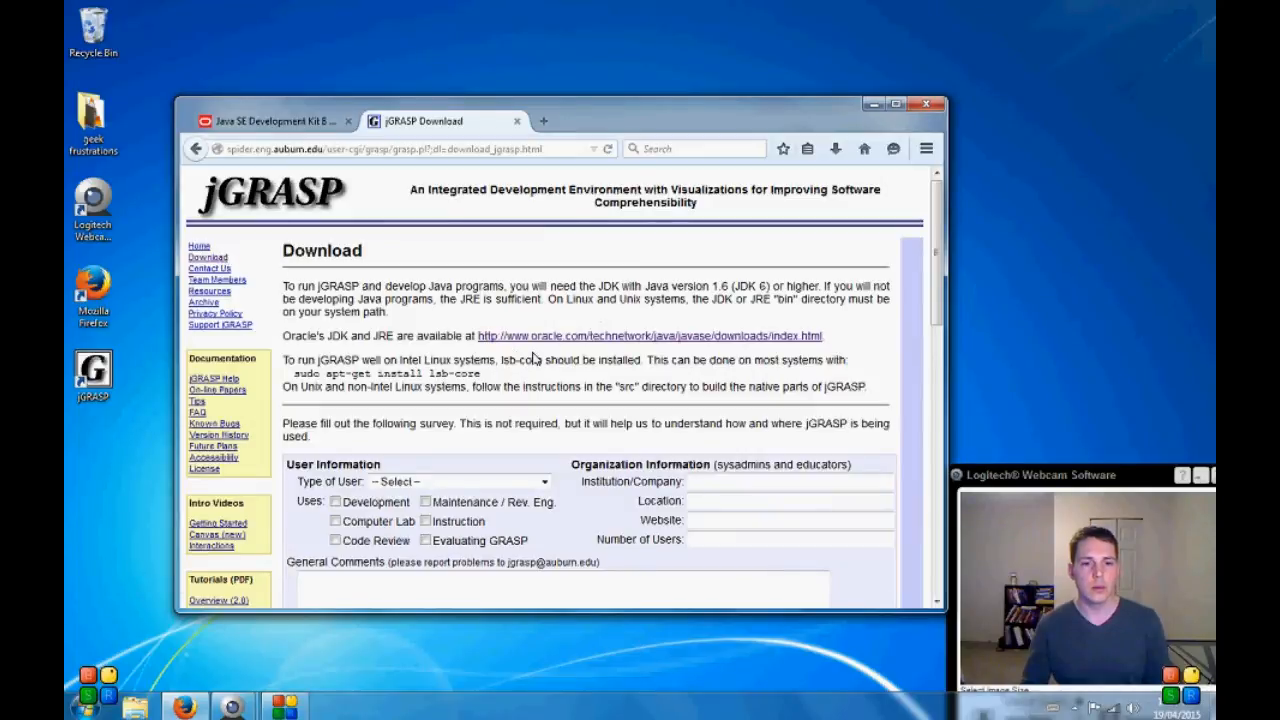
pyautogui.scroll(-3)
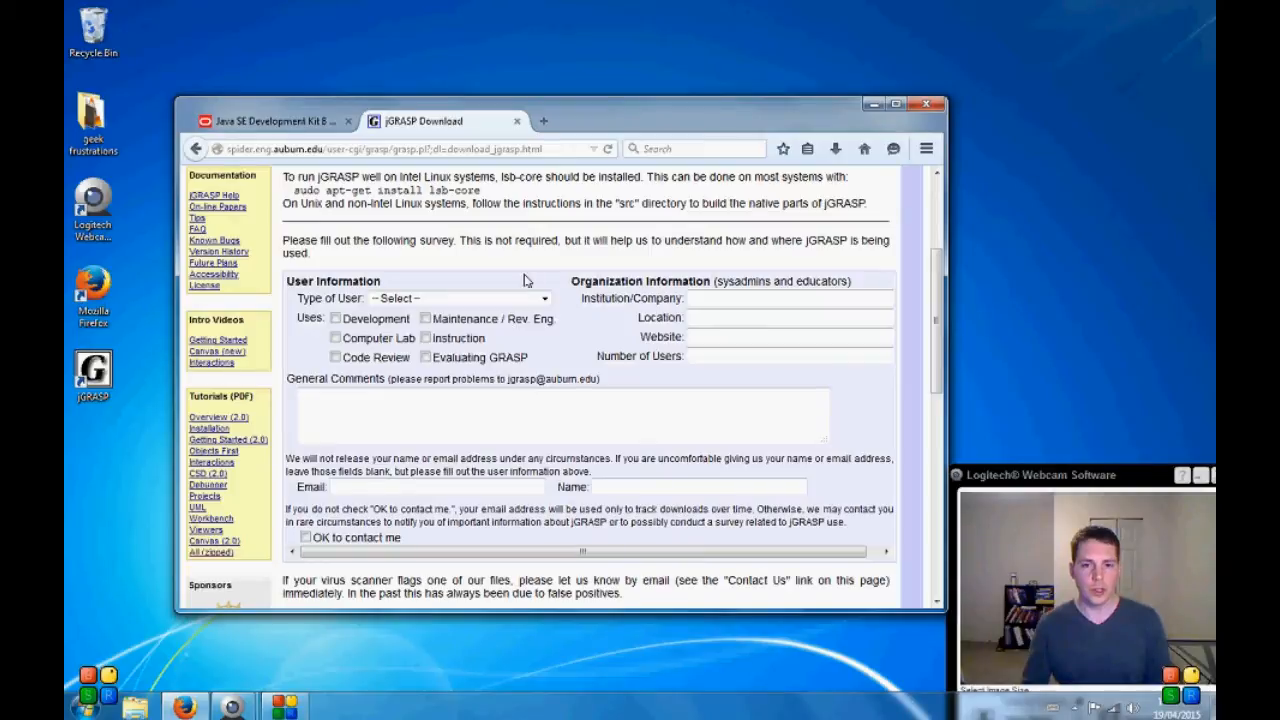
pyautogui.moveTo(515, 237)
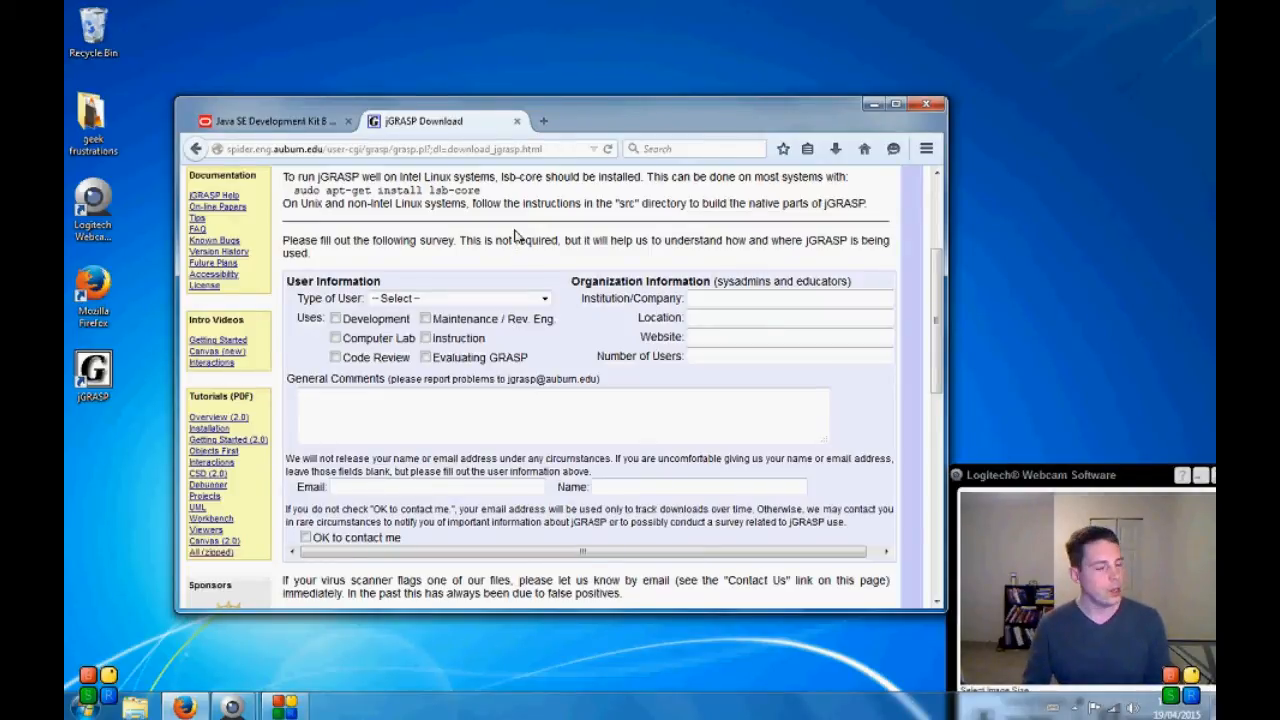
pyautogui.scroll(-3)
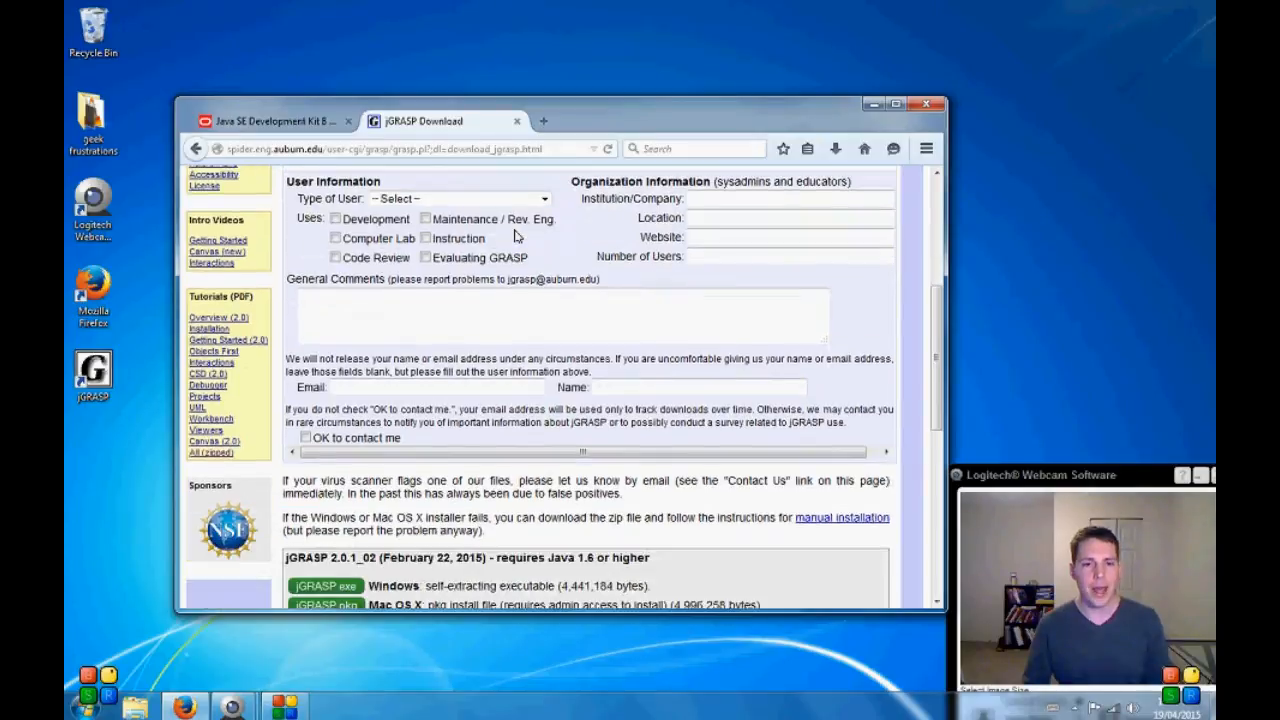
pyautogui.scroll(-3)
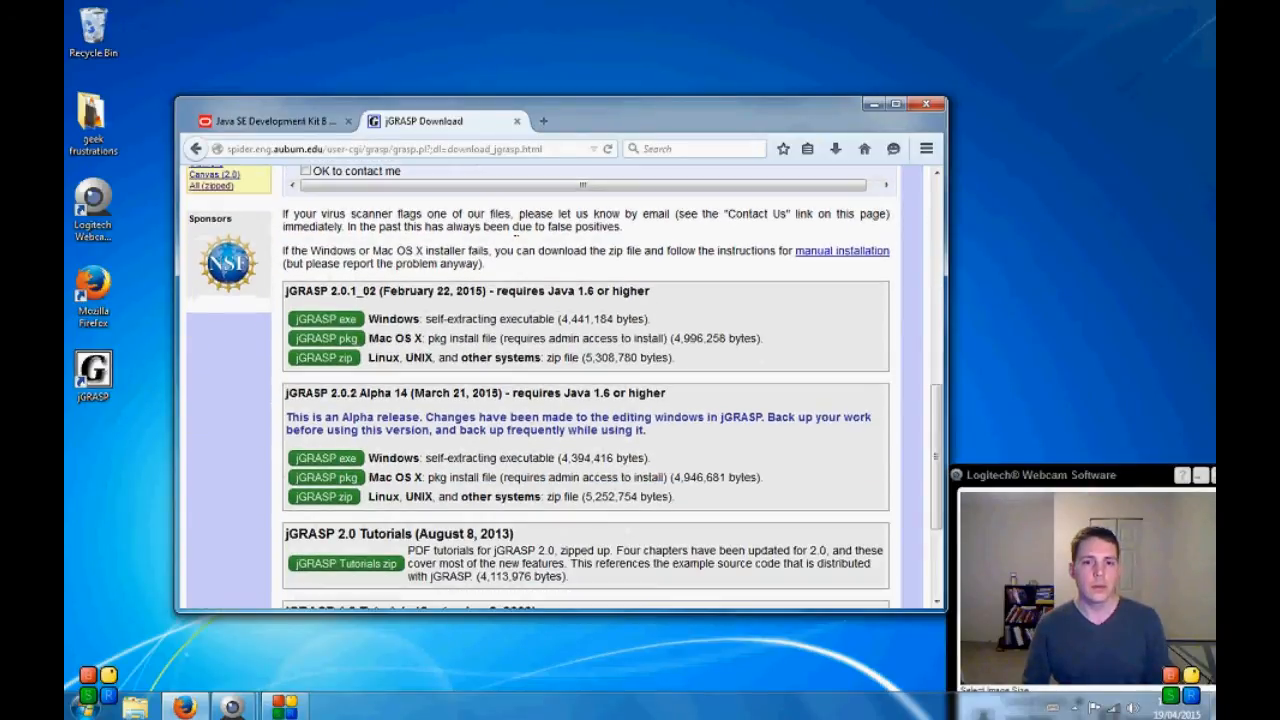
pyautogui.moveTo(307, 303)
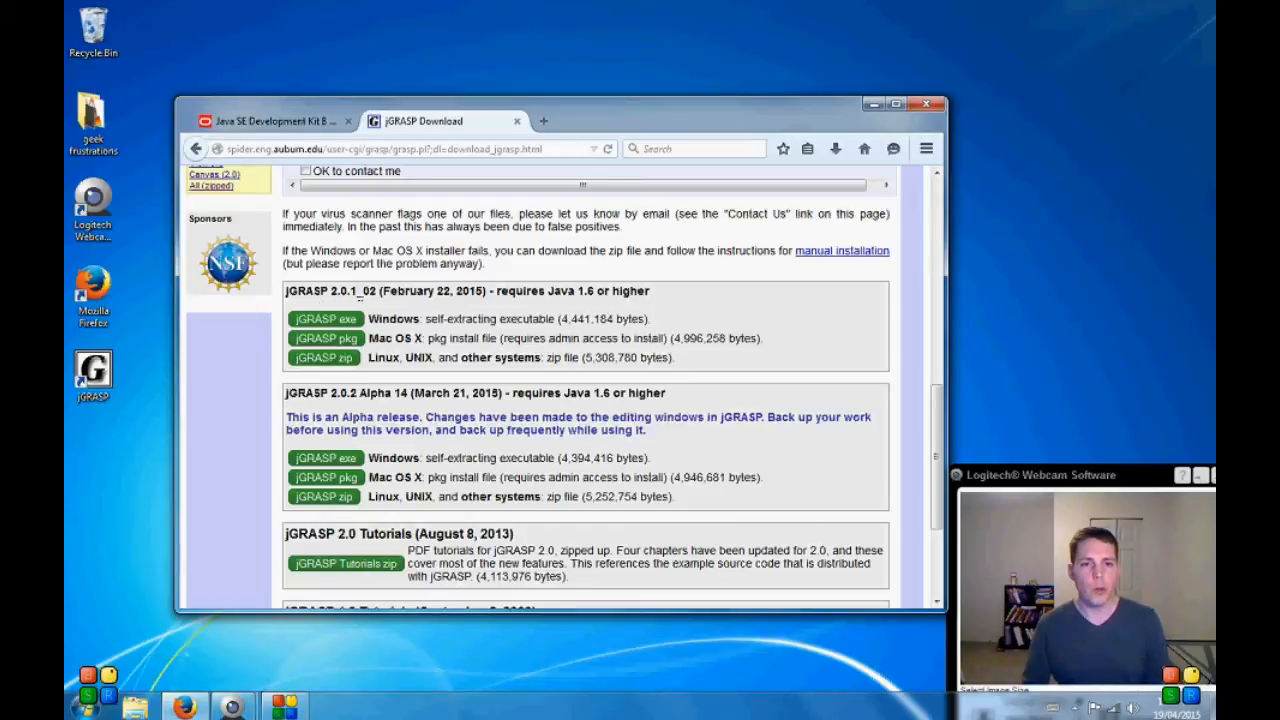
pyautogui.moveTo(360, 405)
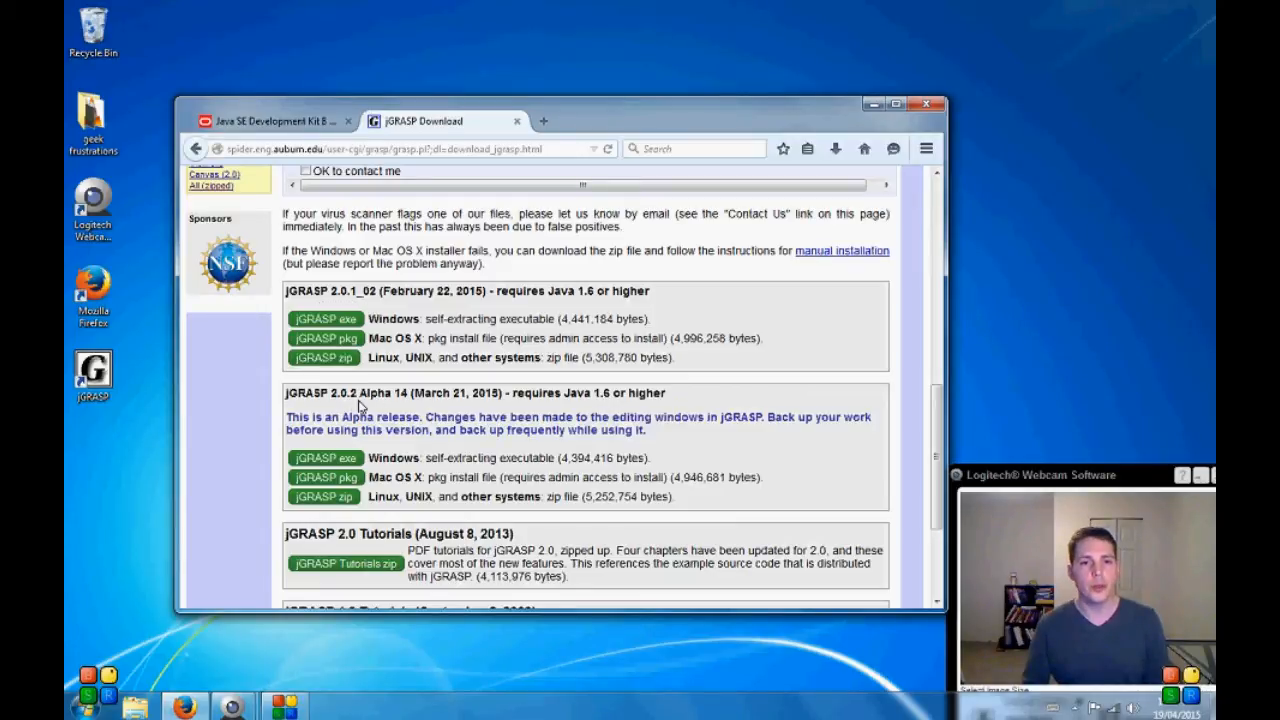
pyautogui.doubleClick(368, 392)
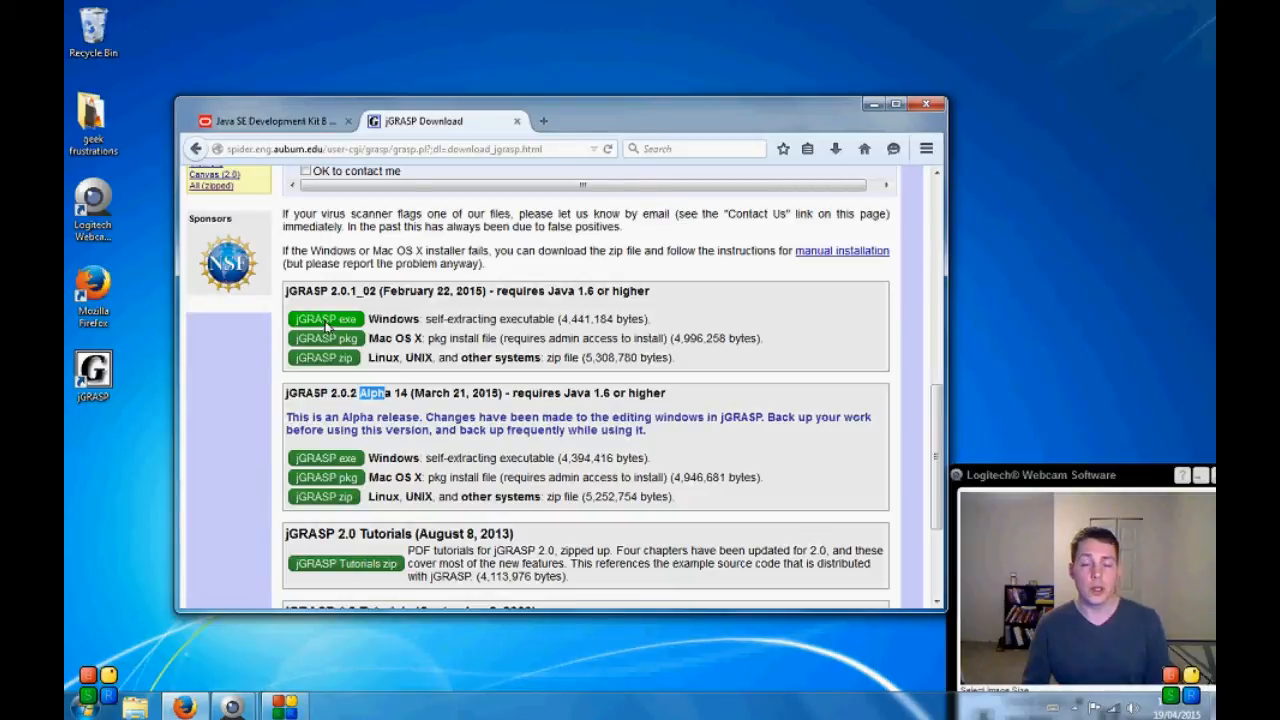
# Step: Save the jGRASP 2.0.1_02 Windows installer jgrasp201_02.exe
pyautogui.click(324, 318)
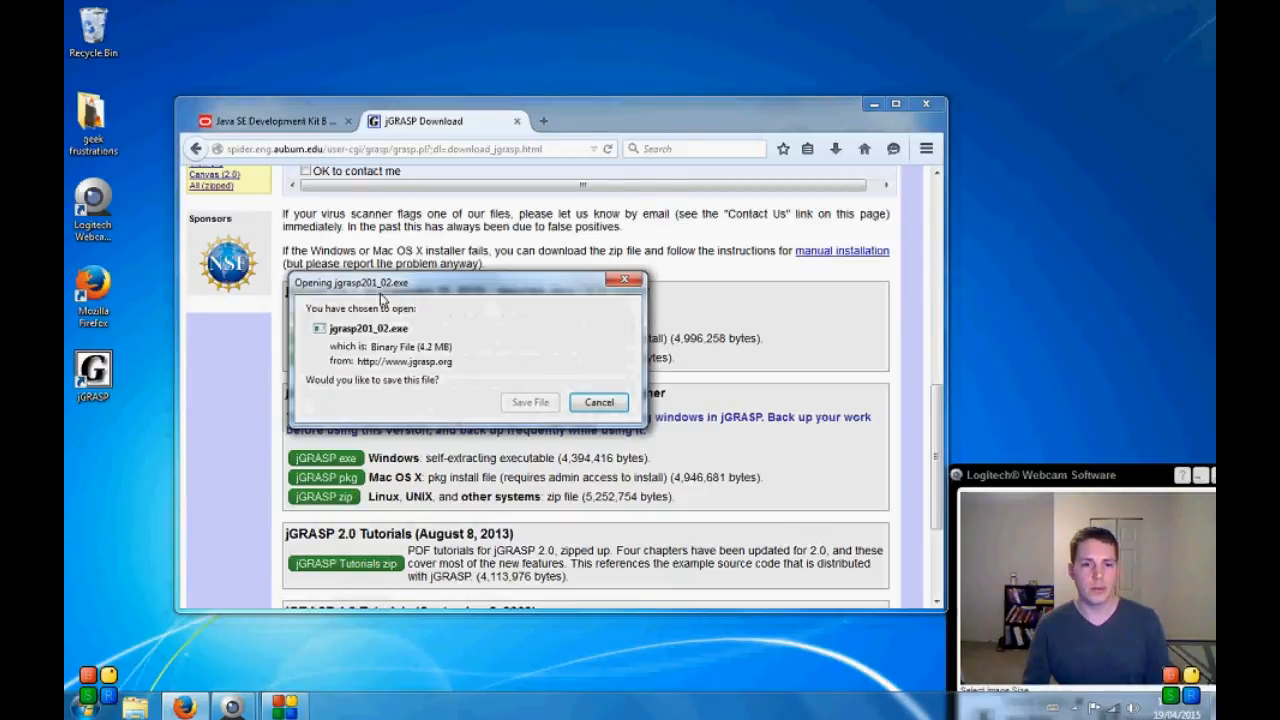
pyautogui.moveTo(530, 402)
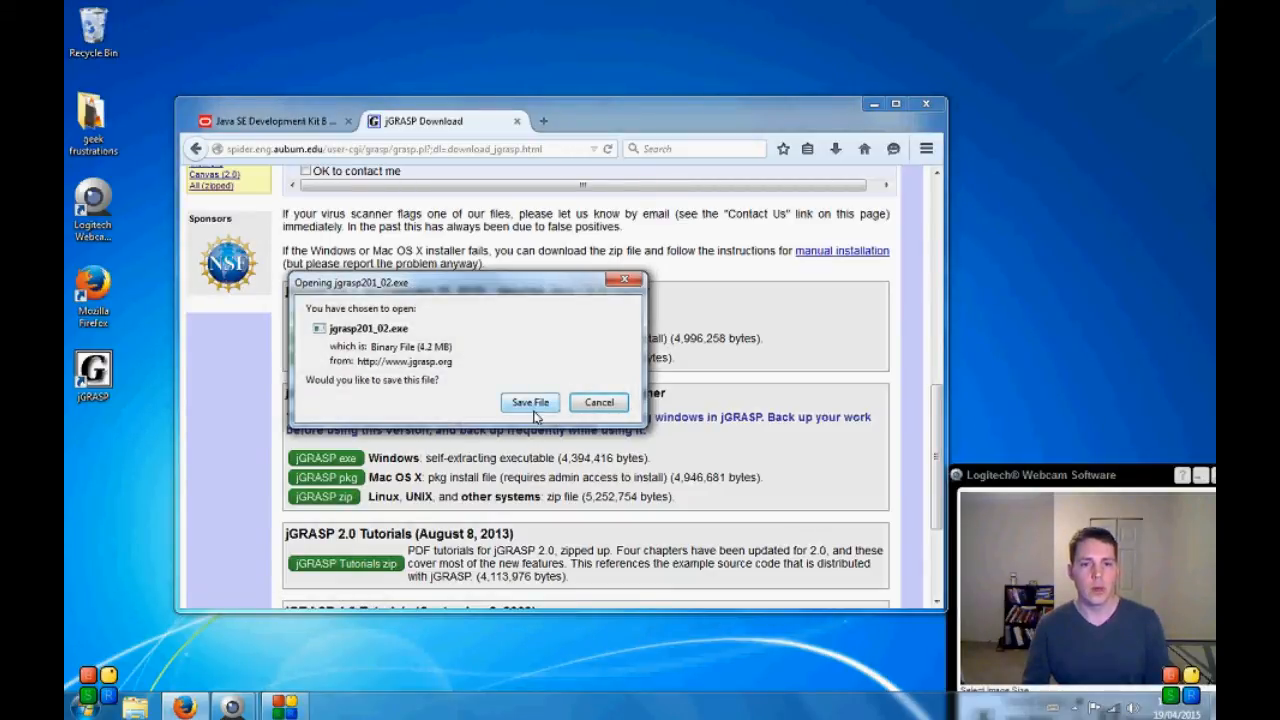
pyautogui.click(530, 402)
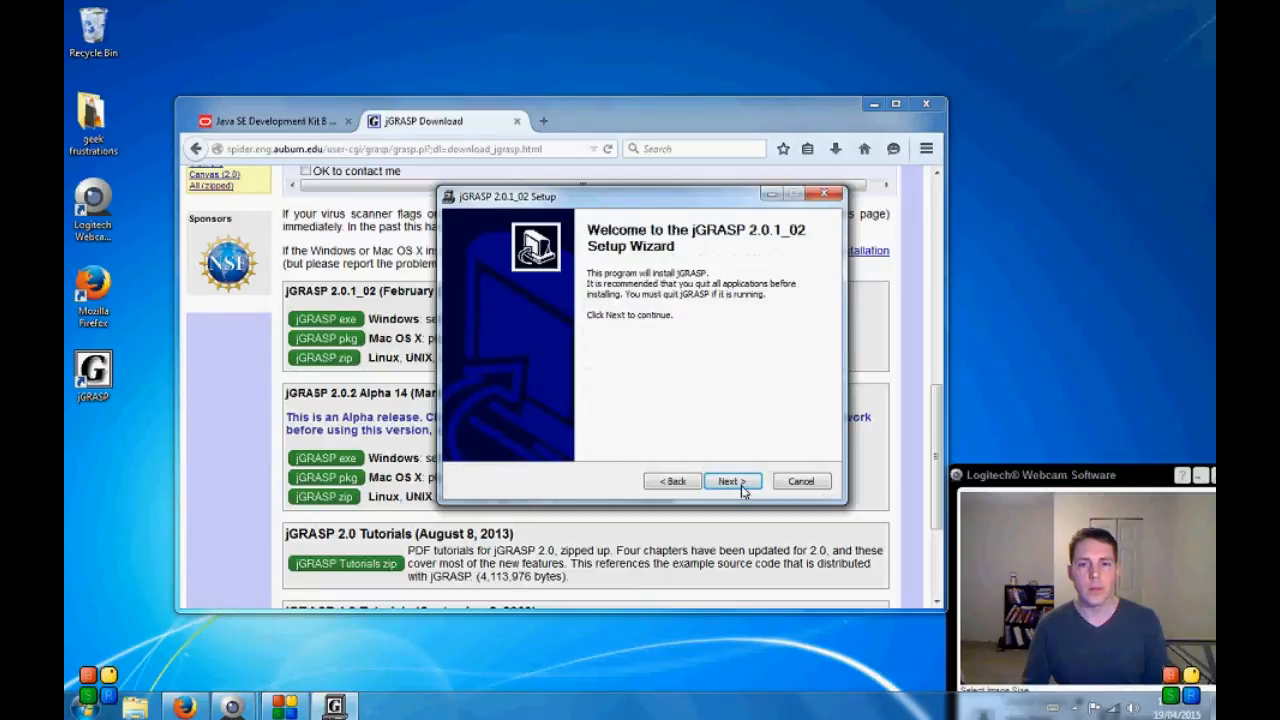
# Step: Accept the jGRASP license, exclude the desktop shortcut, and keep the default install folder
pyautogui.click(731, 481)
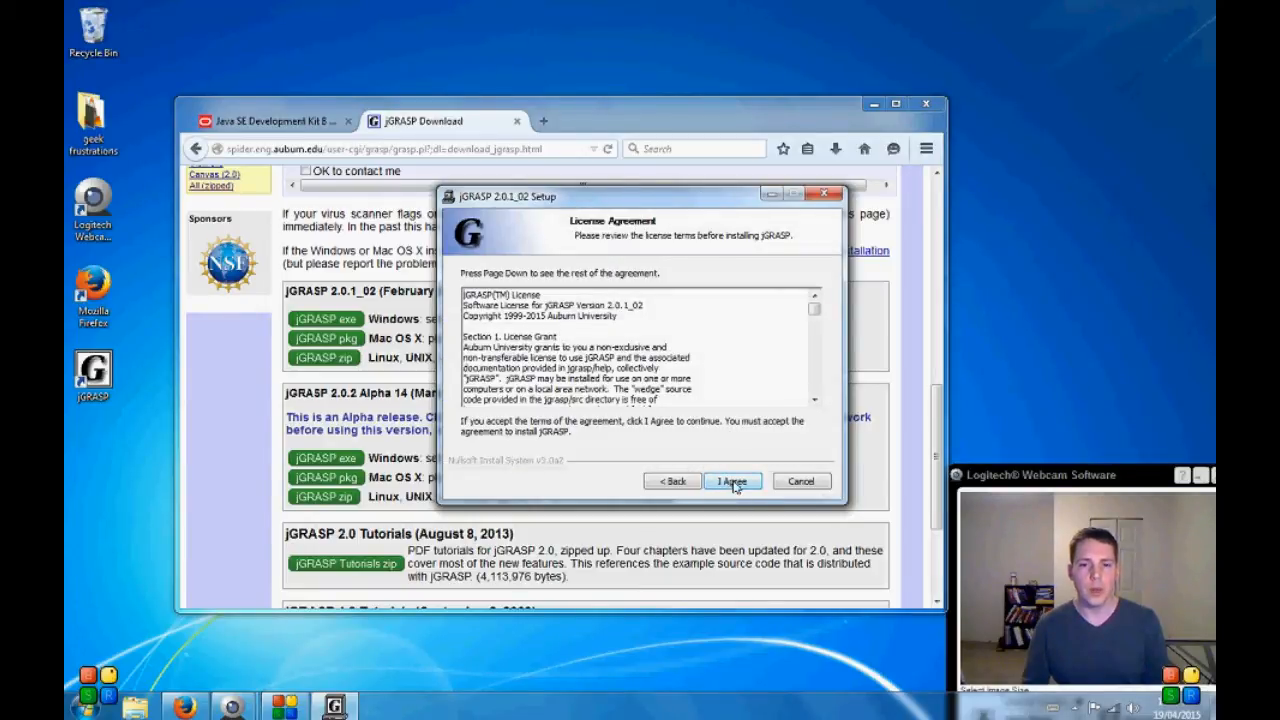
pyautogui.click(731, 481)
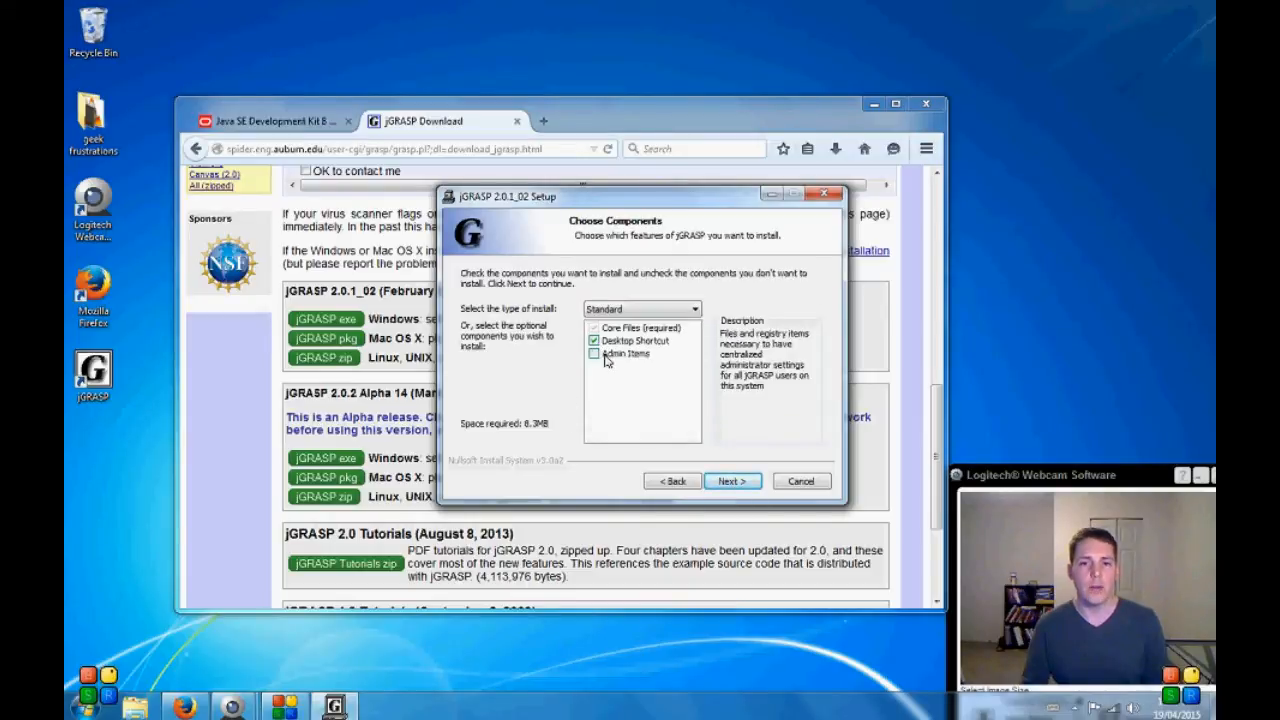
pyautogui.moveTo(575, 382)
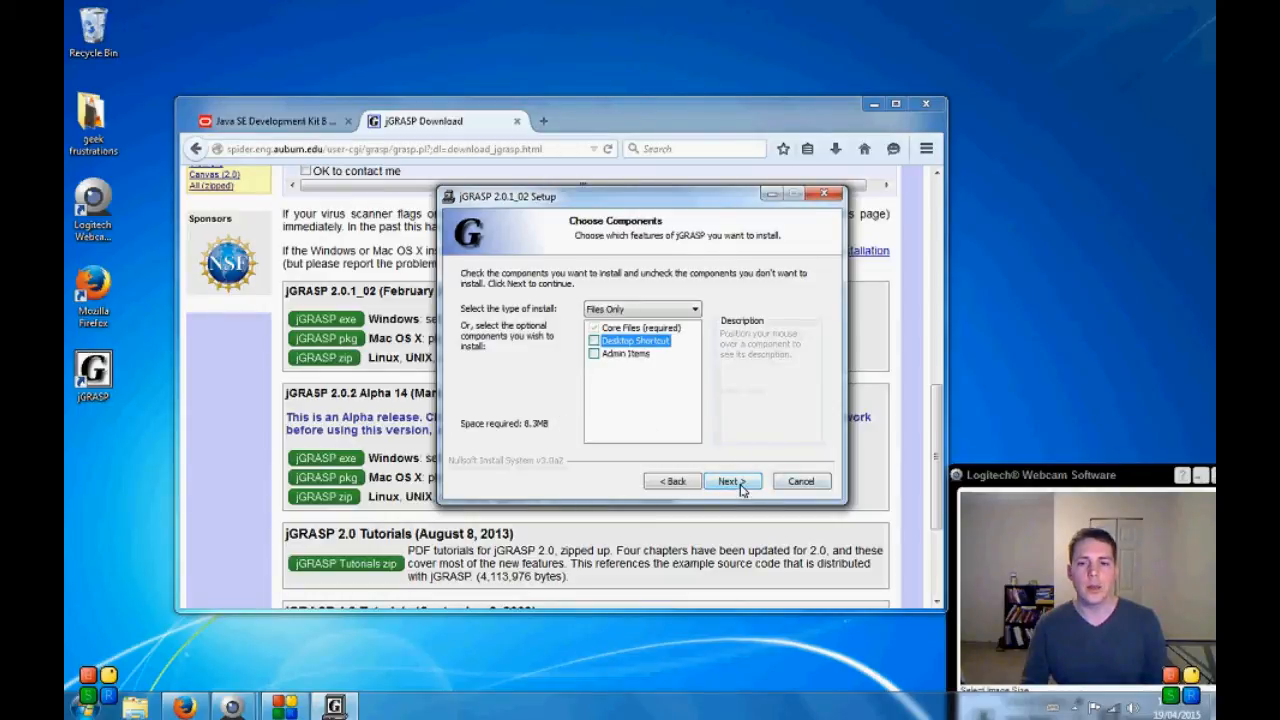
pyautogui.click(594, 341)
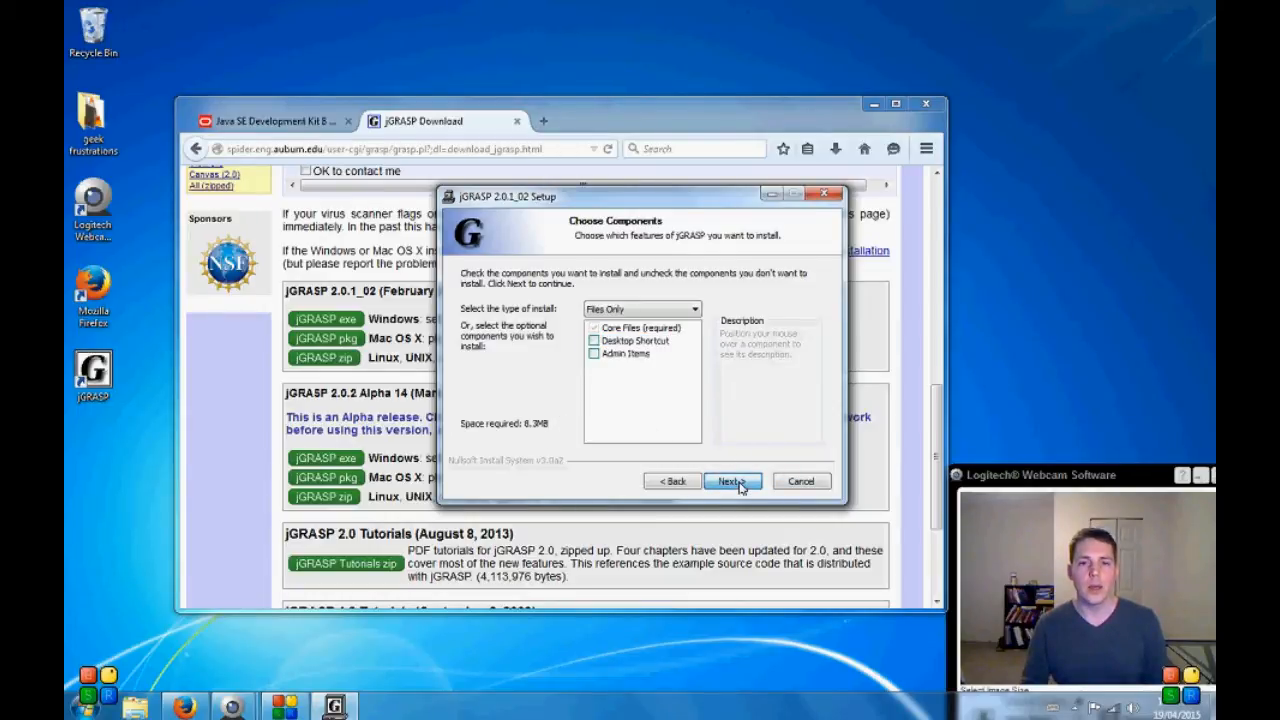
pyautogui.click(732, 481)
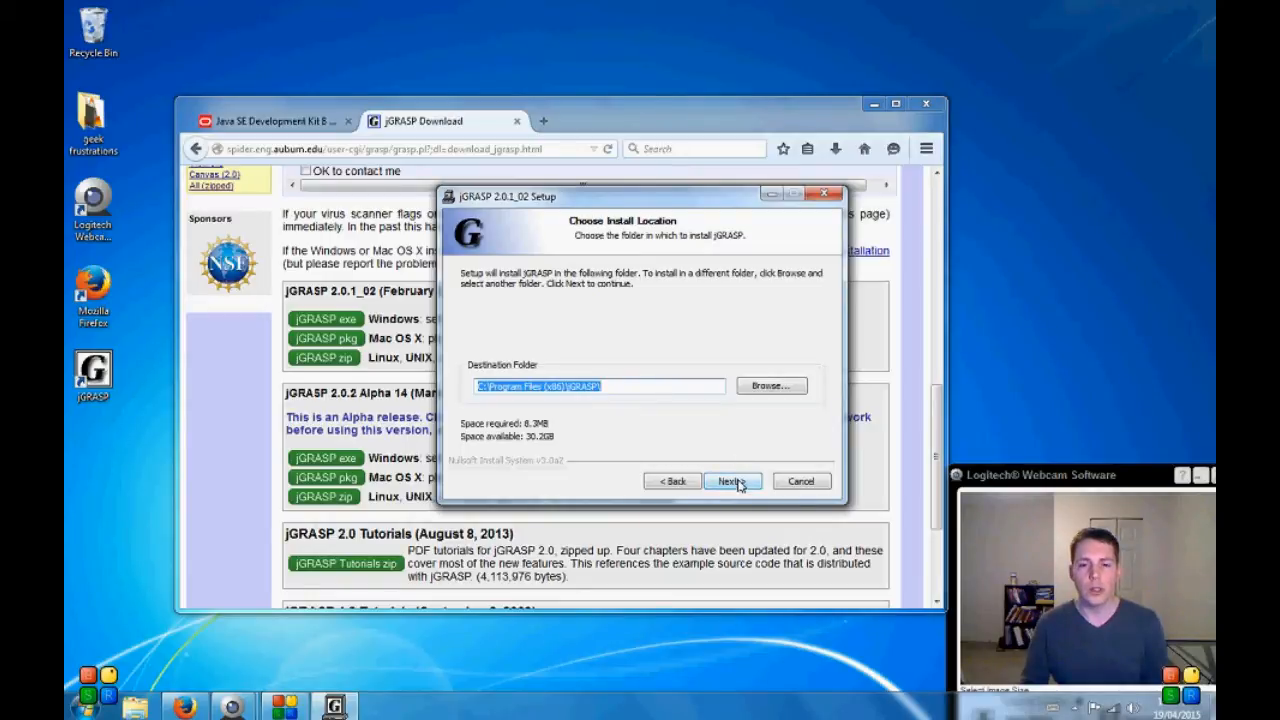
pyautogui.click(731, 481)
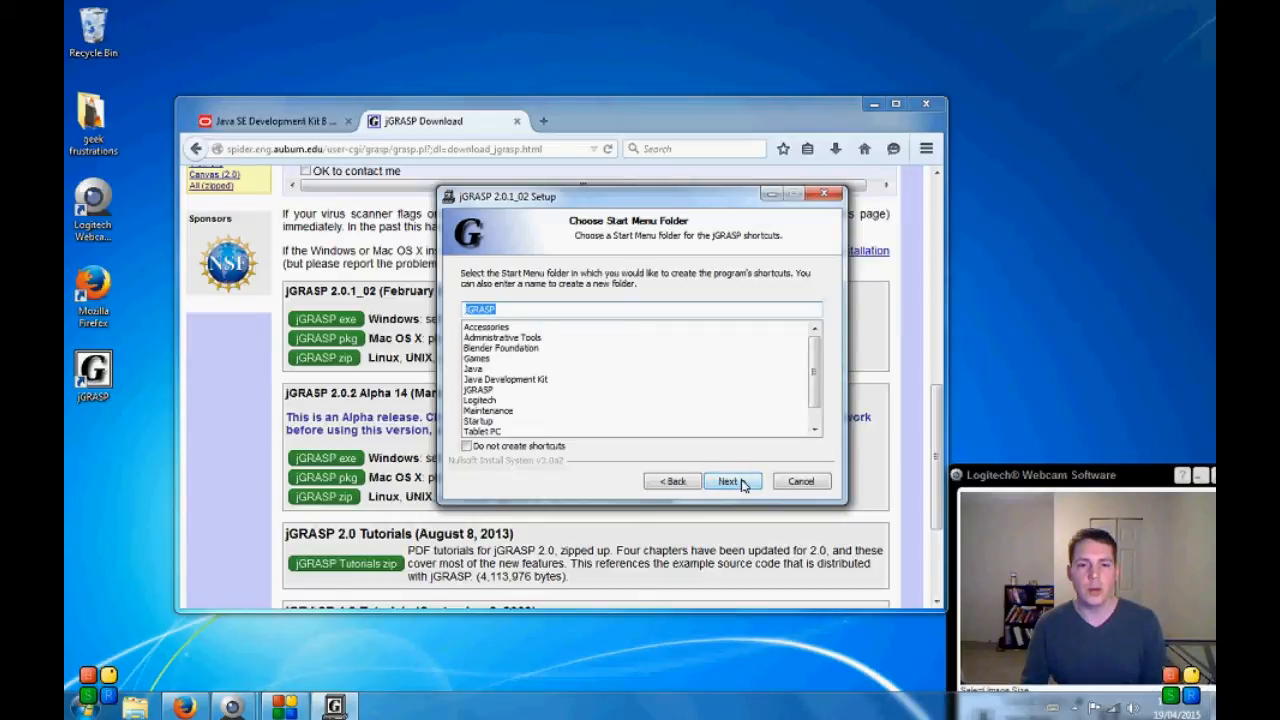
# Step: Keep the default Start Menu folder and file associations, install jGRASP, and finish
pyautogui.click(728, 481)
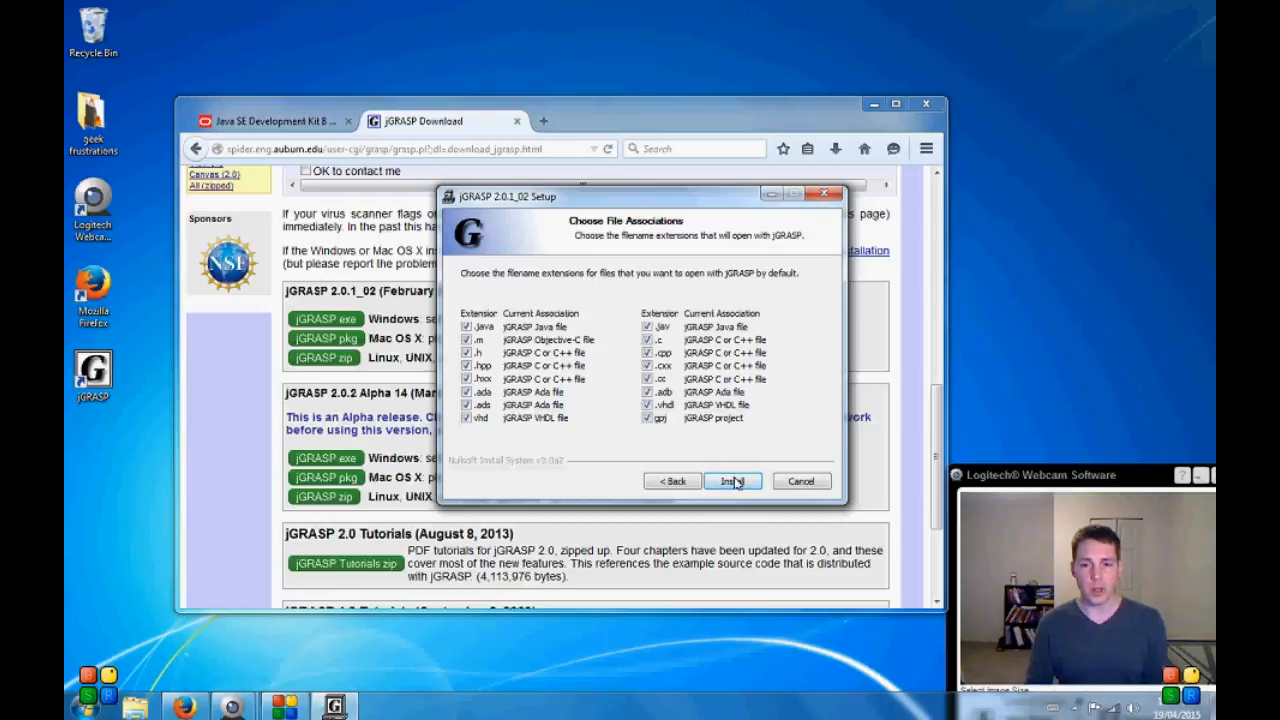
pyautogui.click(731, 481)
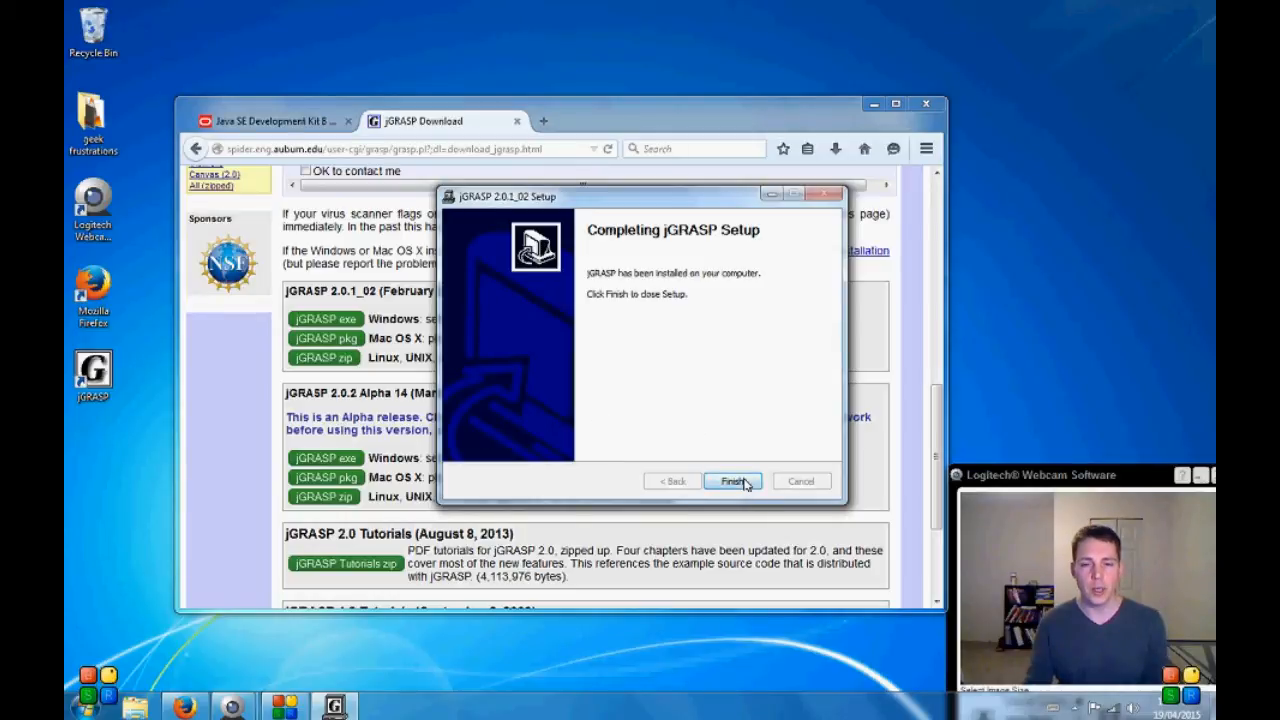
pyautogui.click(731, 481)
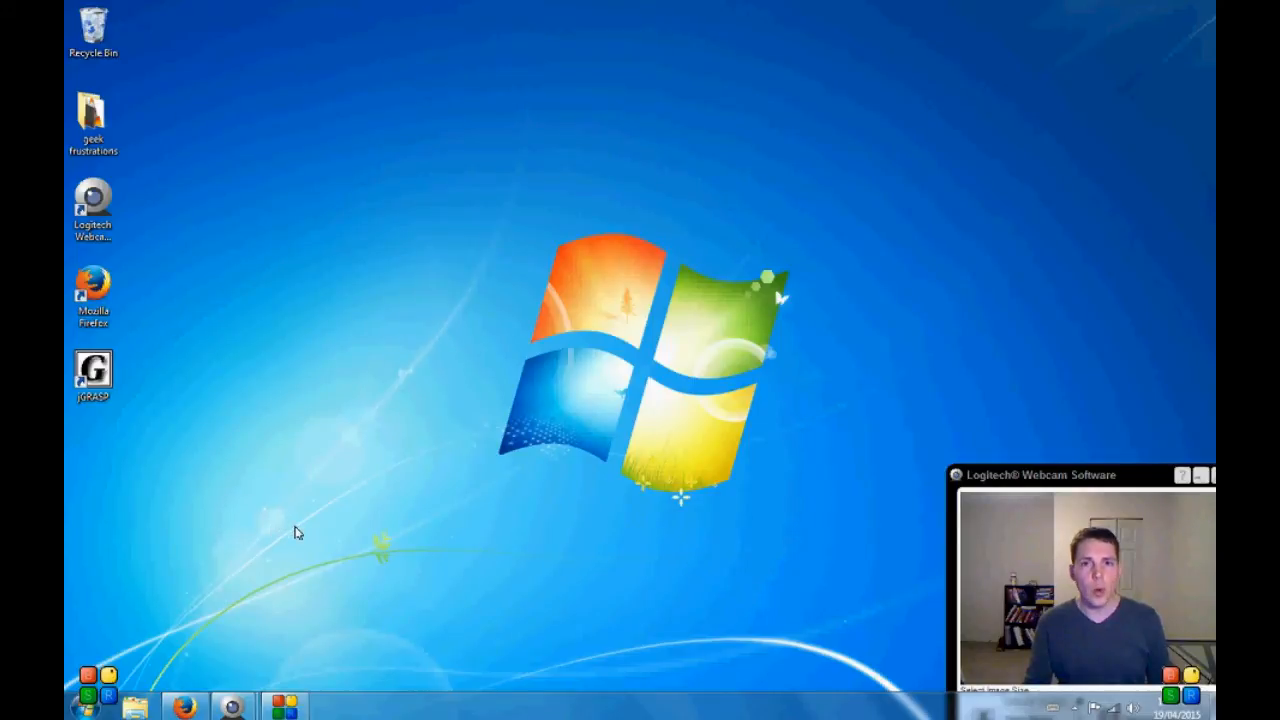
# Step: Launch jGRASP from its desktop shortcut and expand the File menu
pyautogui.doubleClick(92, 370)
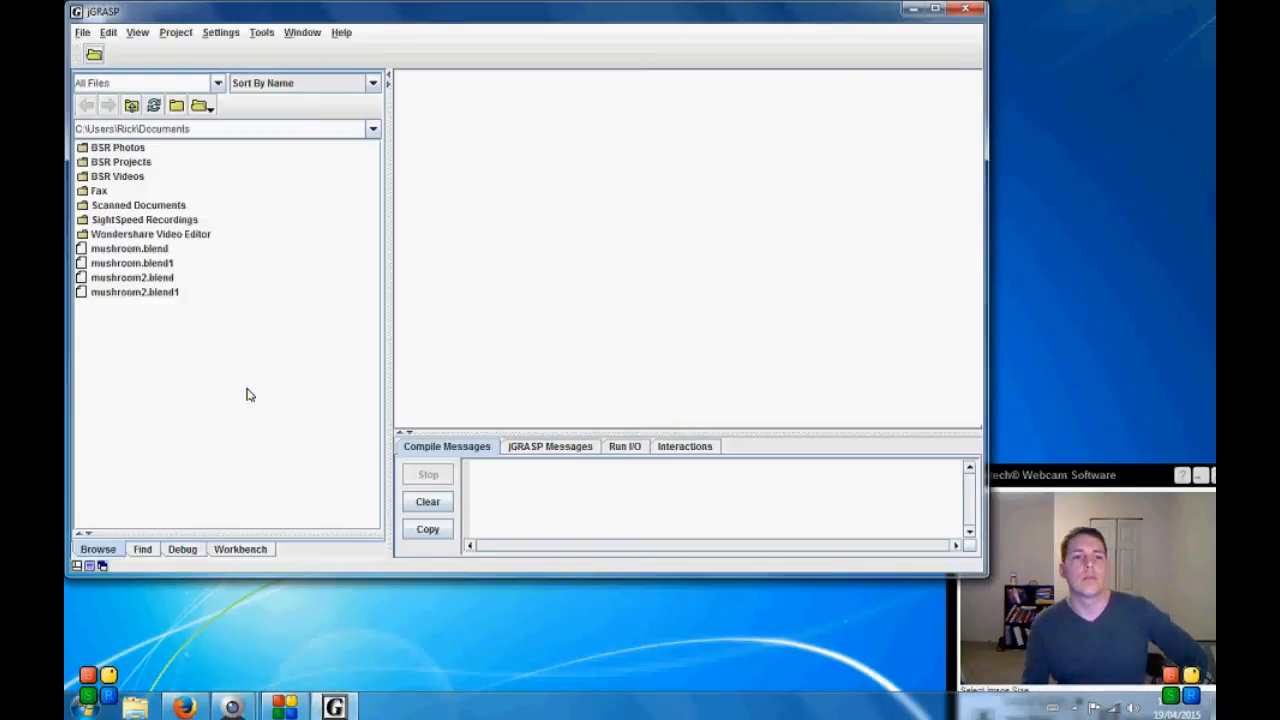
pyautogui.moveTo(279, 320)
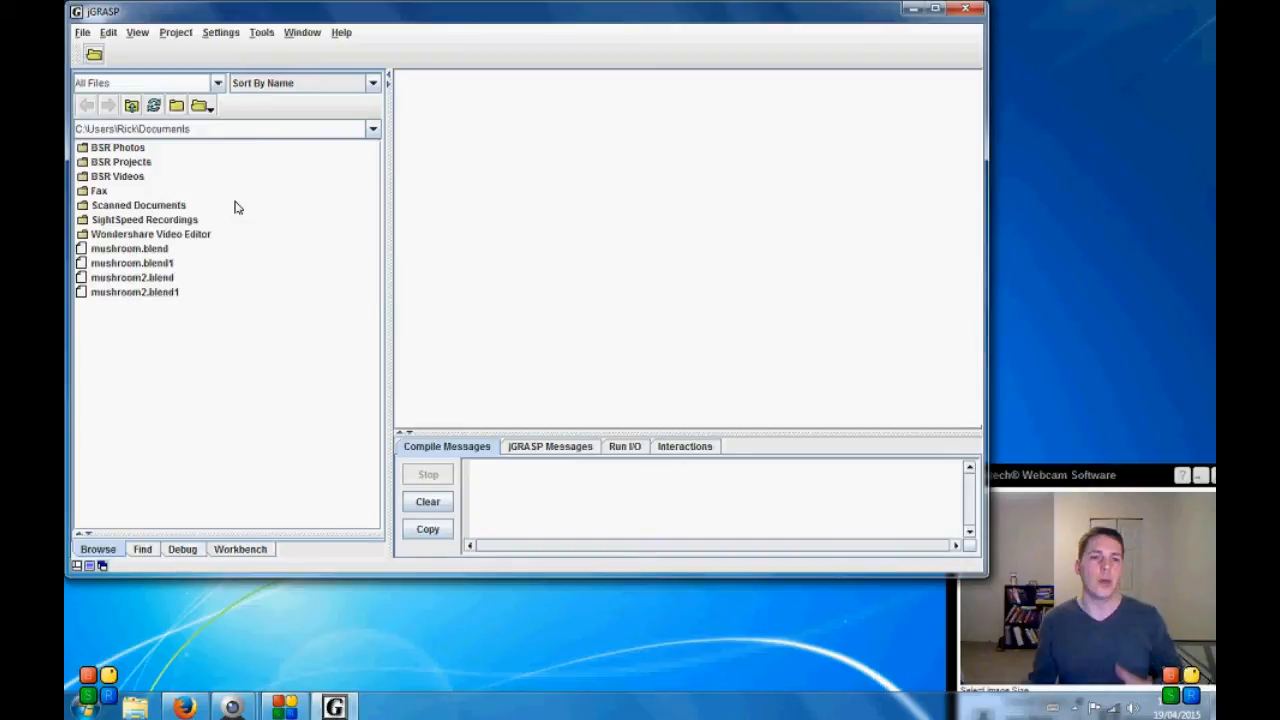
pyautogui.click(82, 32)
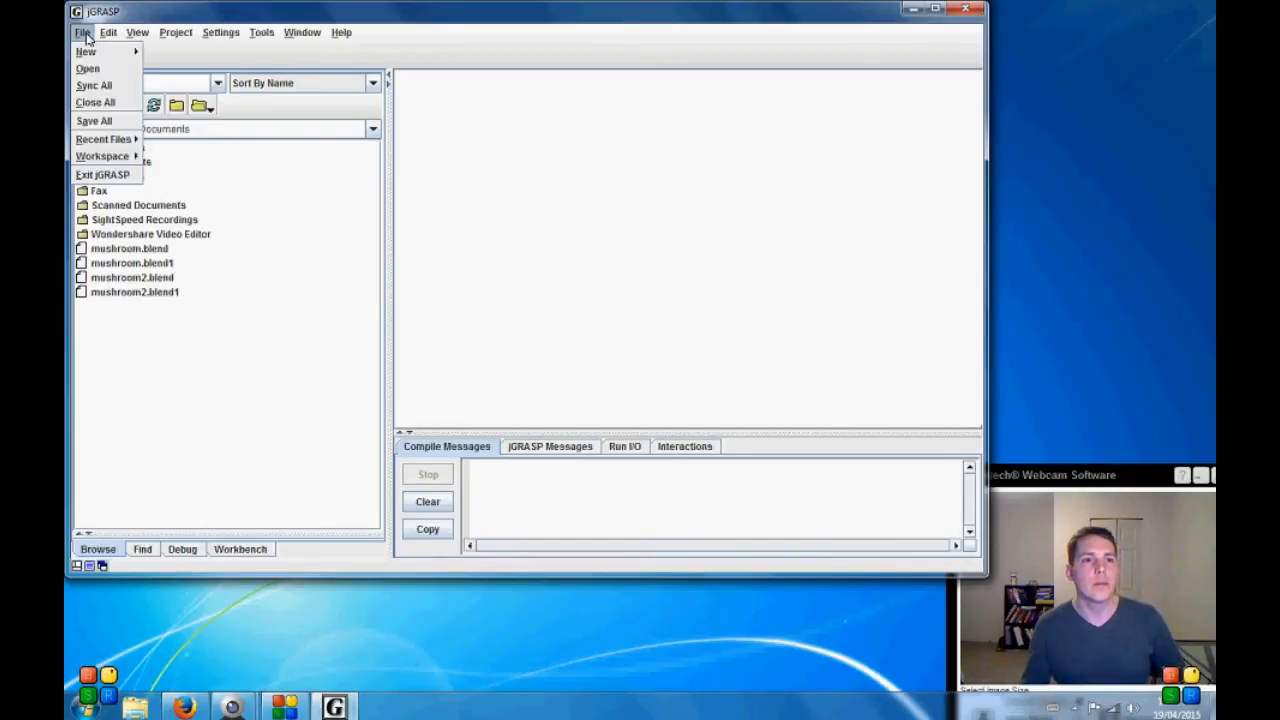
pyautogui.moveTo(86, 51)
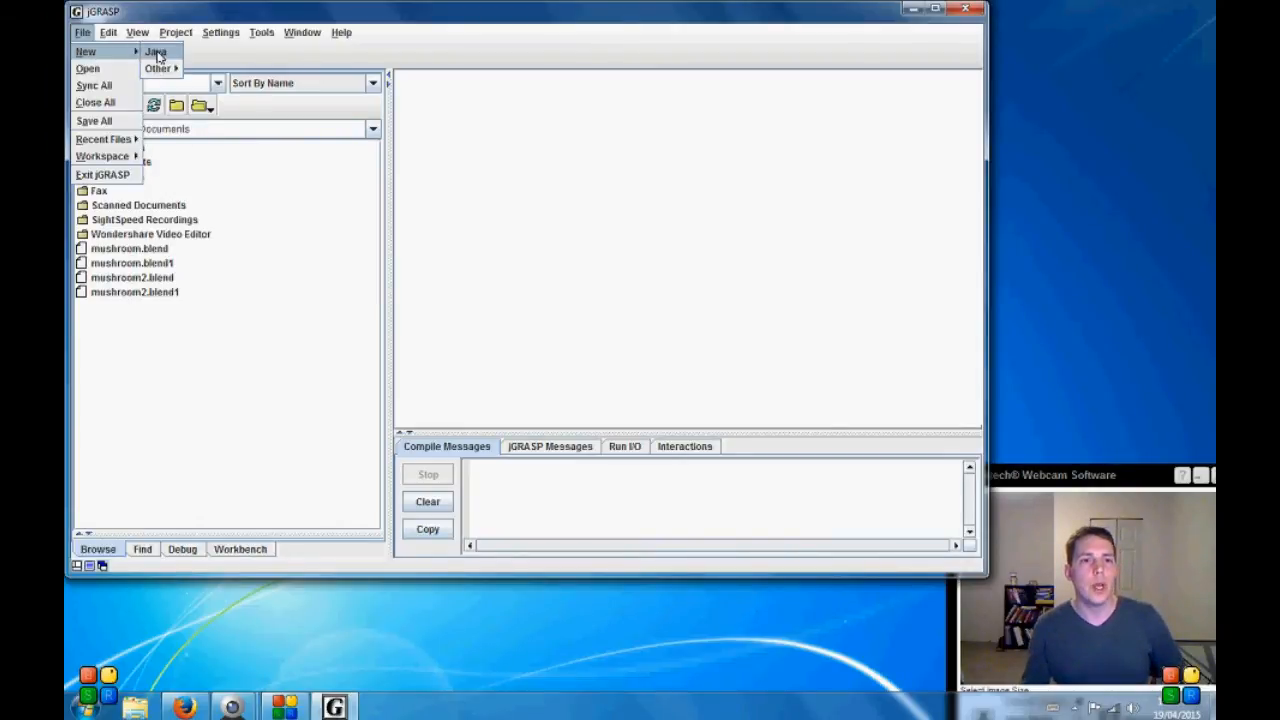
# Step: Create a new Java file and enter the JHello JApplet code with a Hello World label
pyautogui.click(156, 51)
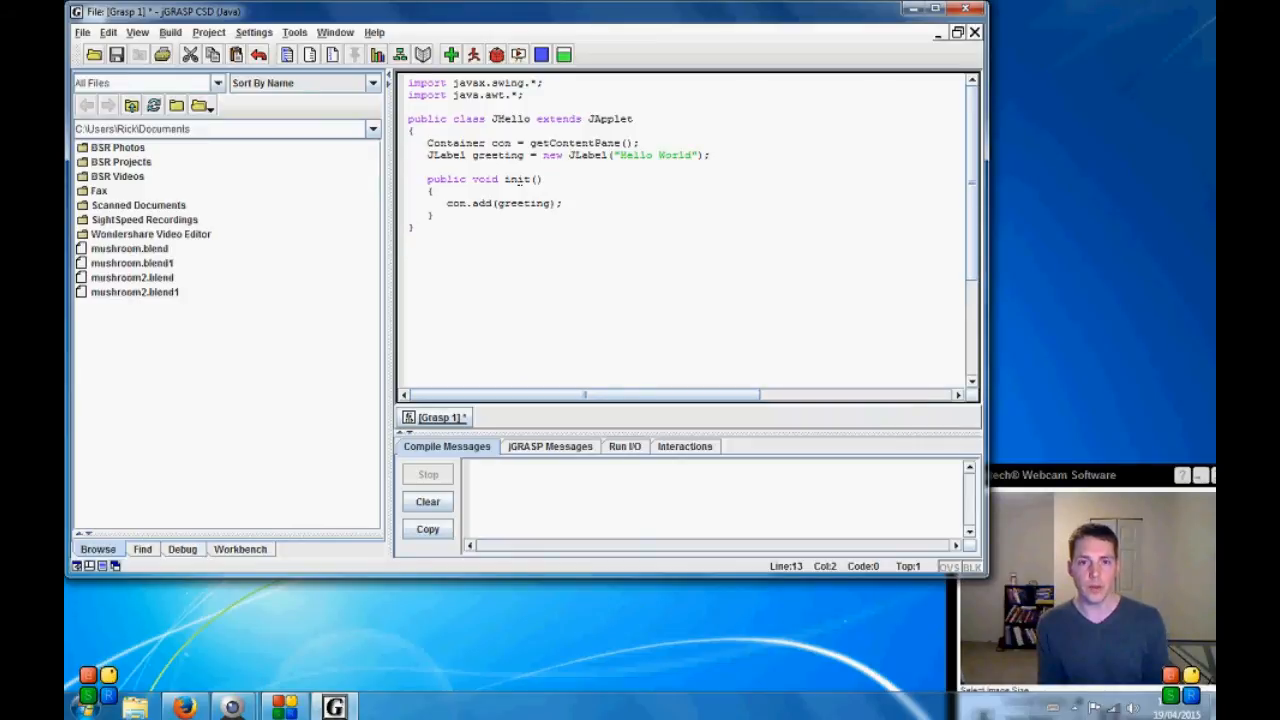
pyautogui.doubleClick(502, 142)
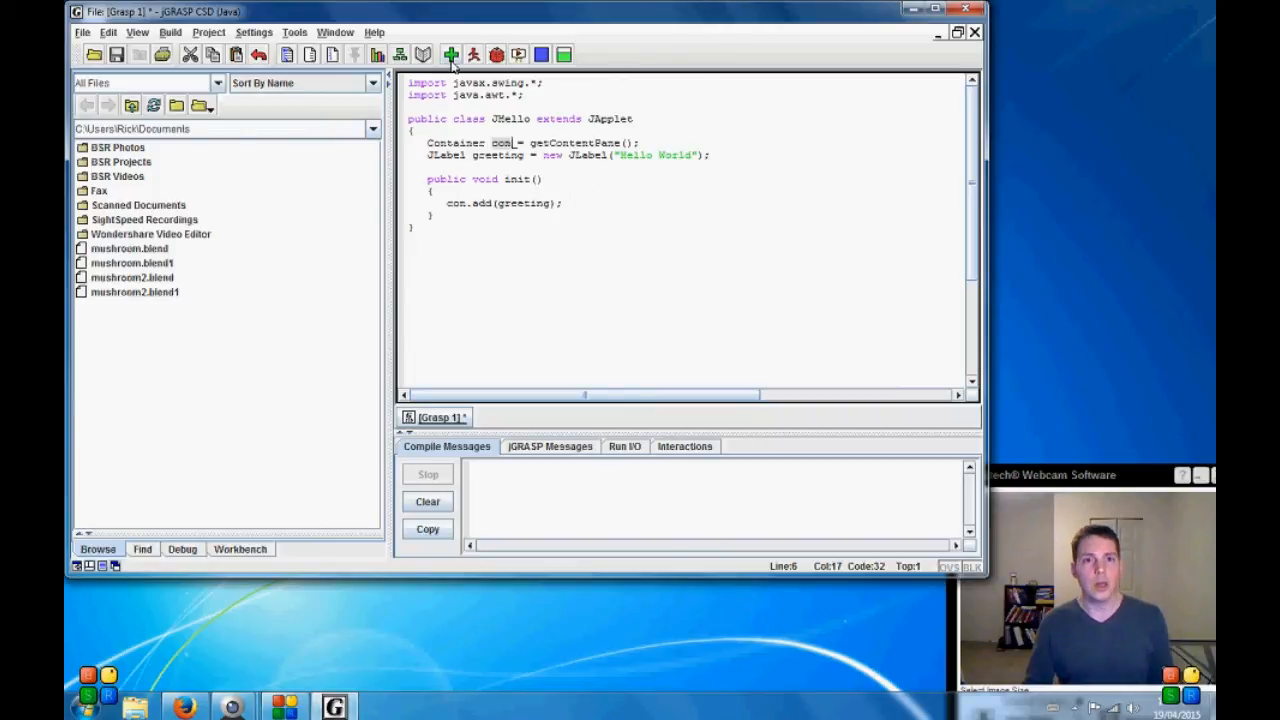
pyautogui.moveTo(450, 55)
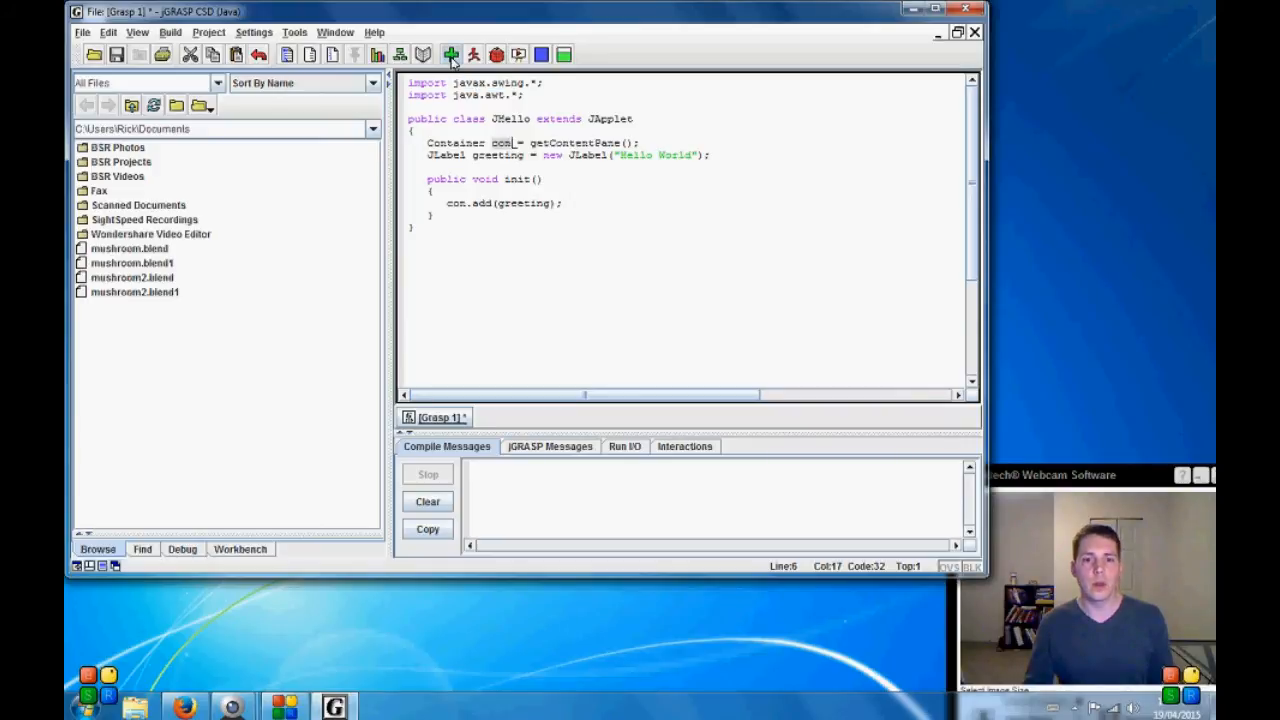
# Step: Compile the applet, saving it first as JHello.java in Documents
pyautogui.click(450, 54)
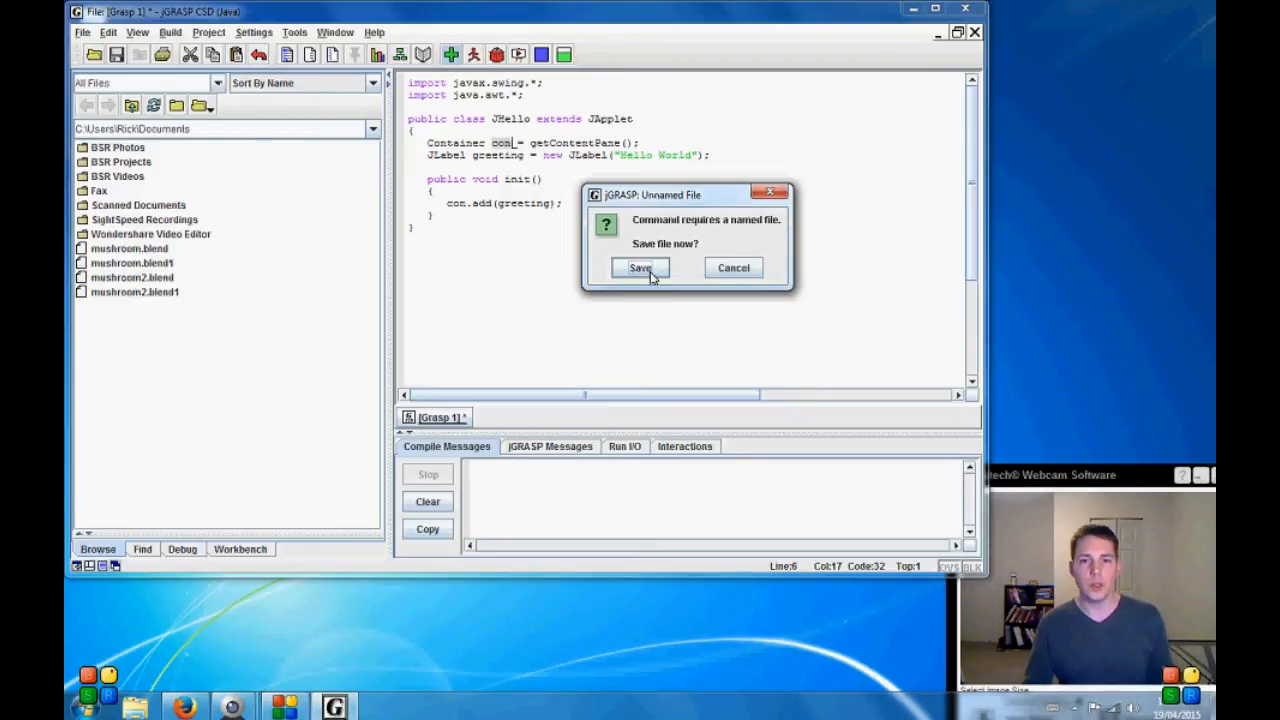
pyautogui.click(639, 267)
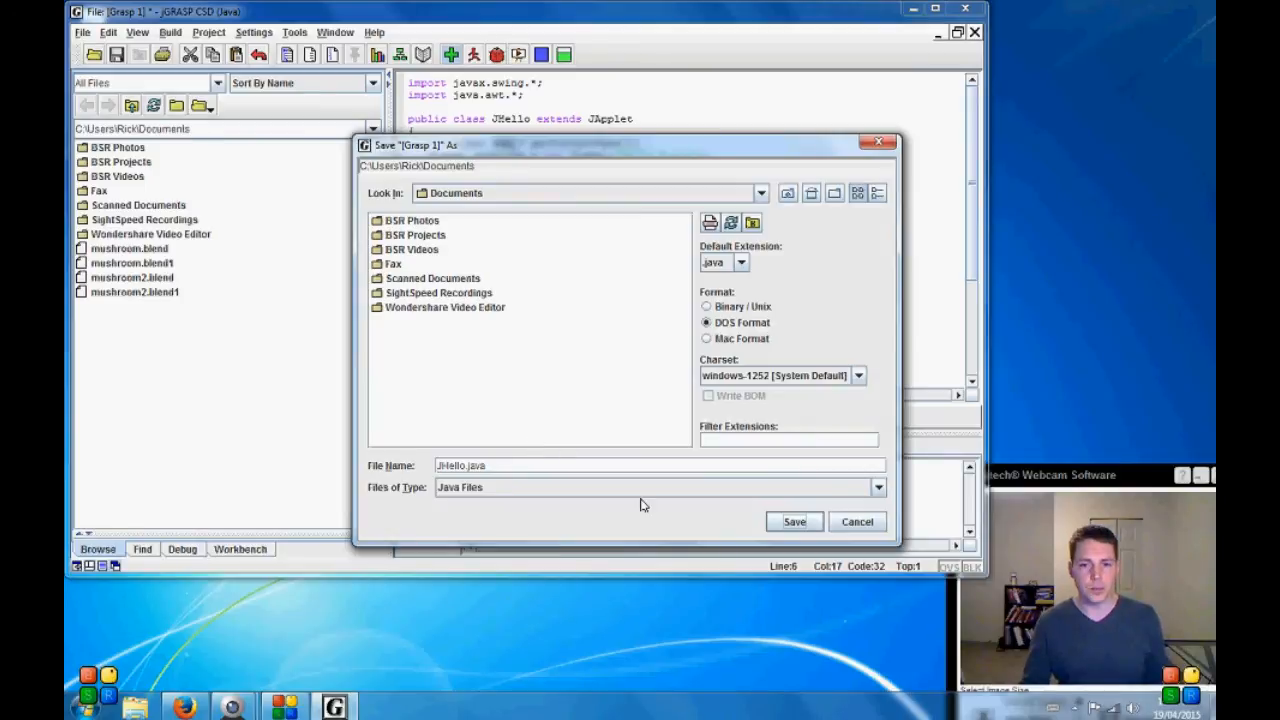
pyautogui.moveTo(480, 258)
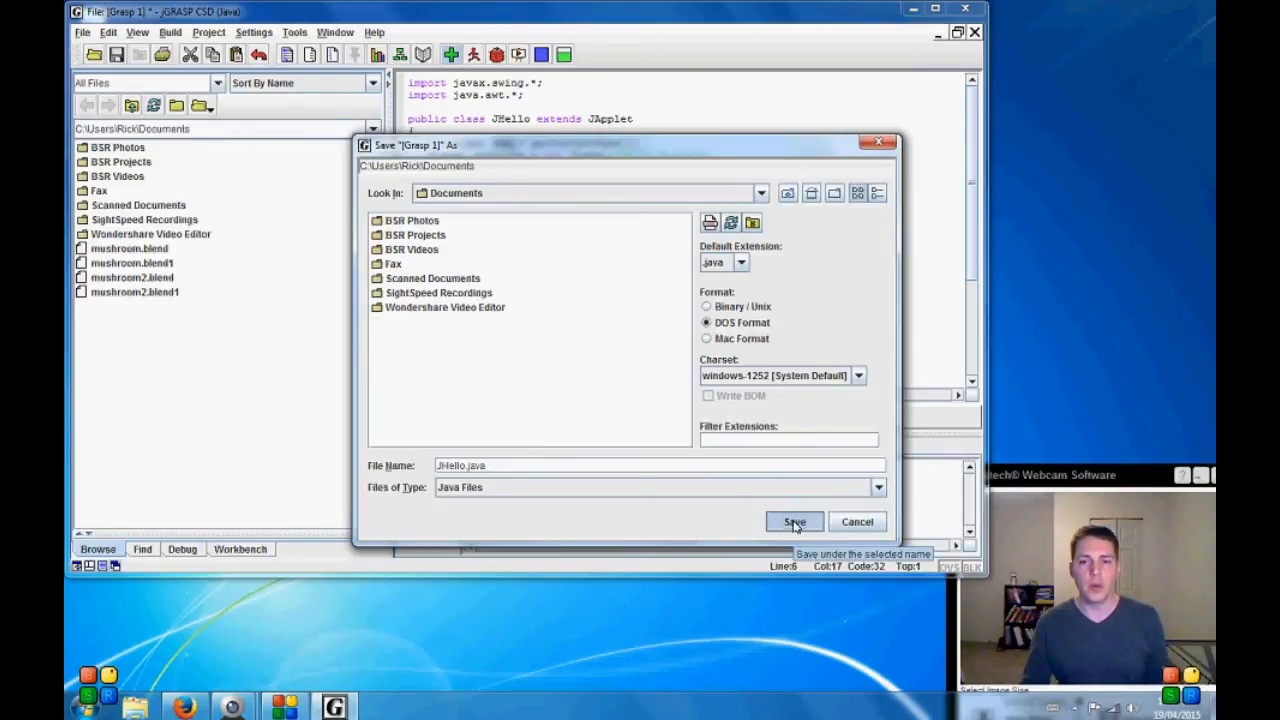
pyautogui.click(793, 521)
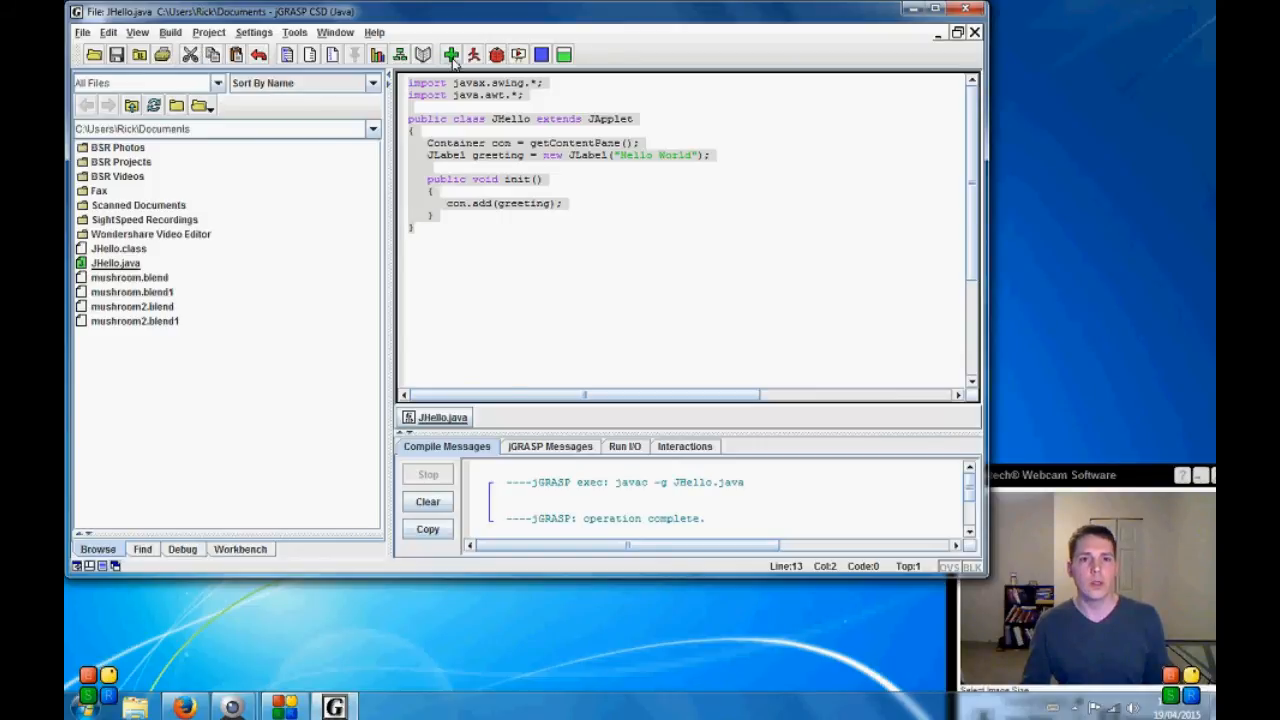
pyautogui.click(450, 54)
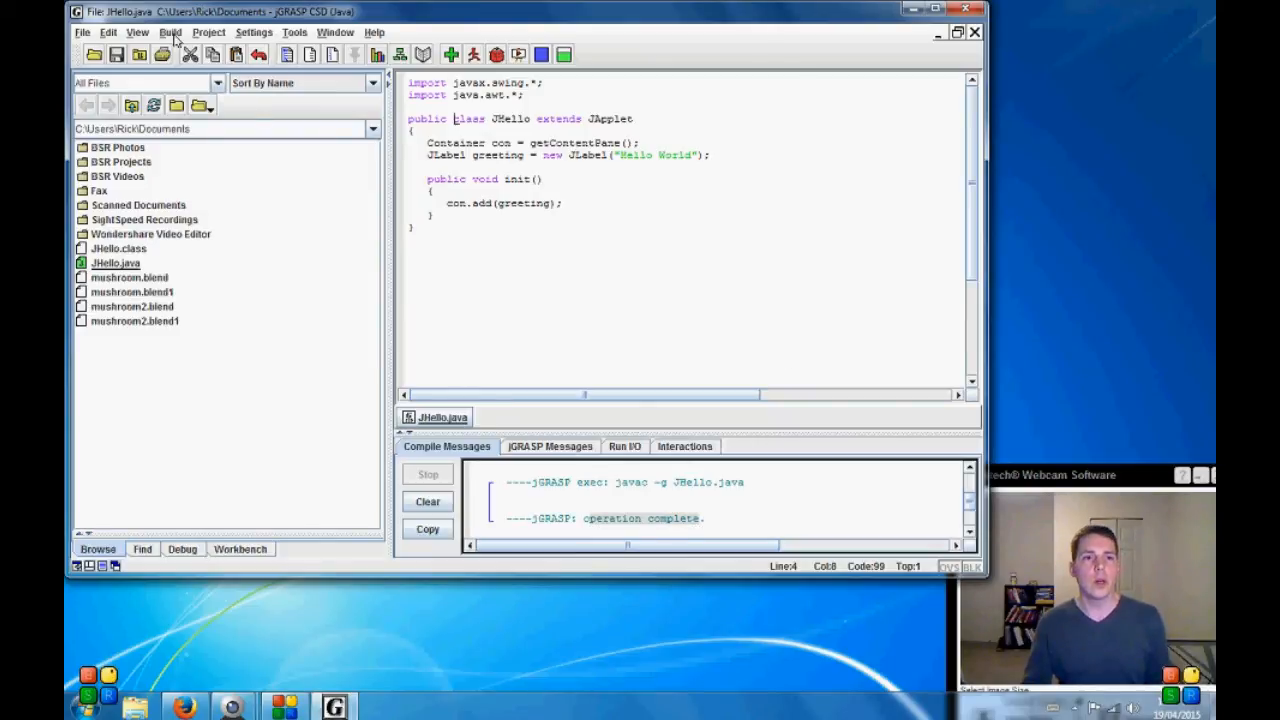
pyautogui.click(170, 32)
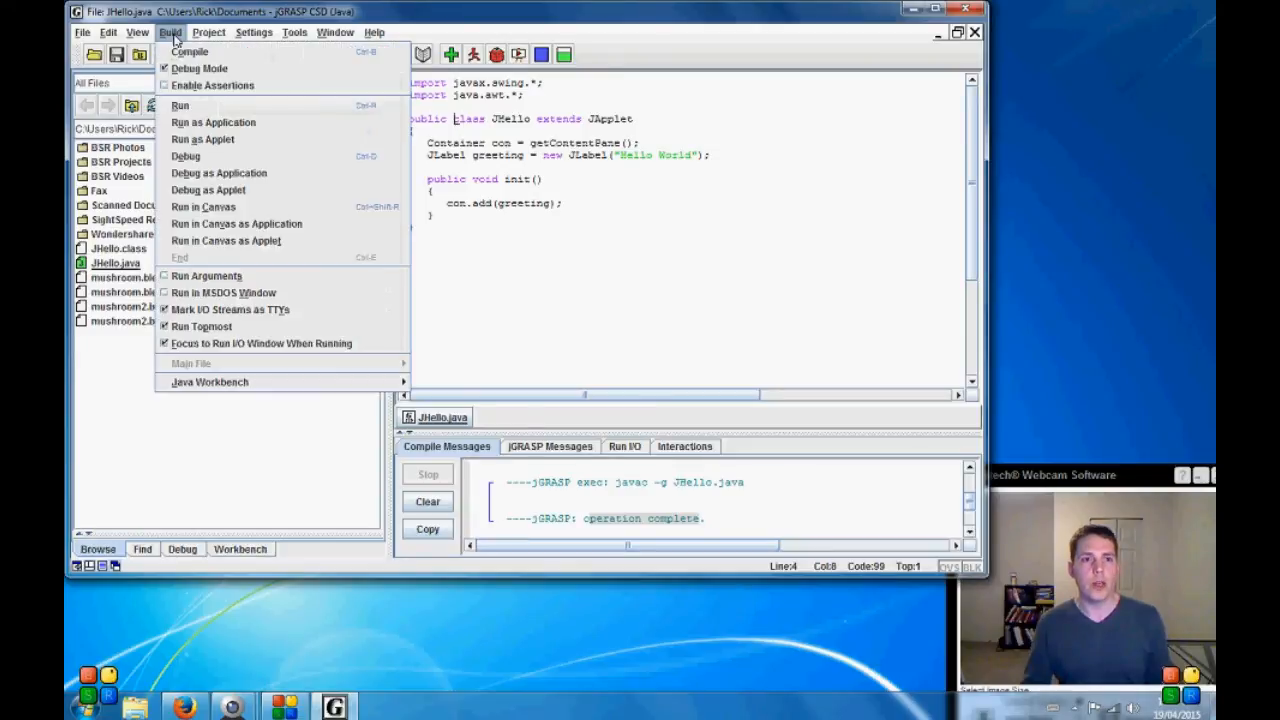
pyautogui.moveTo(208, 190)
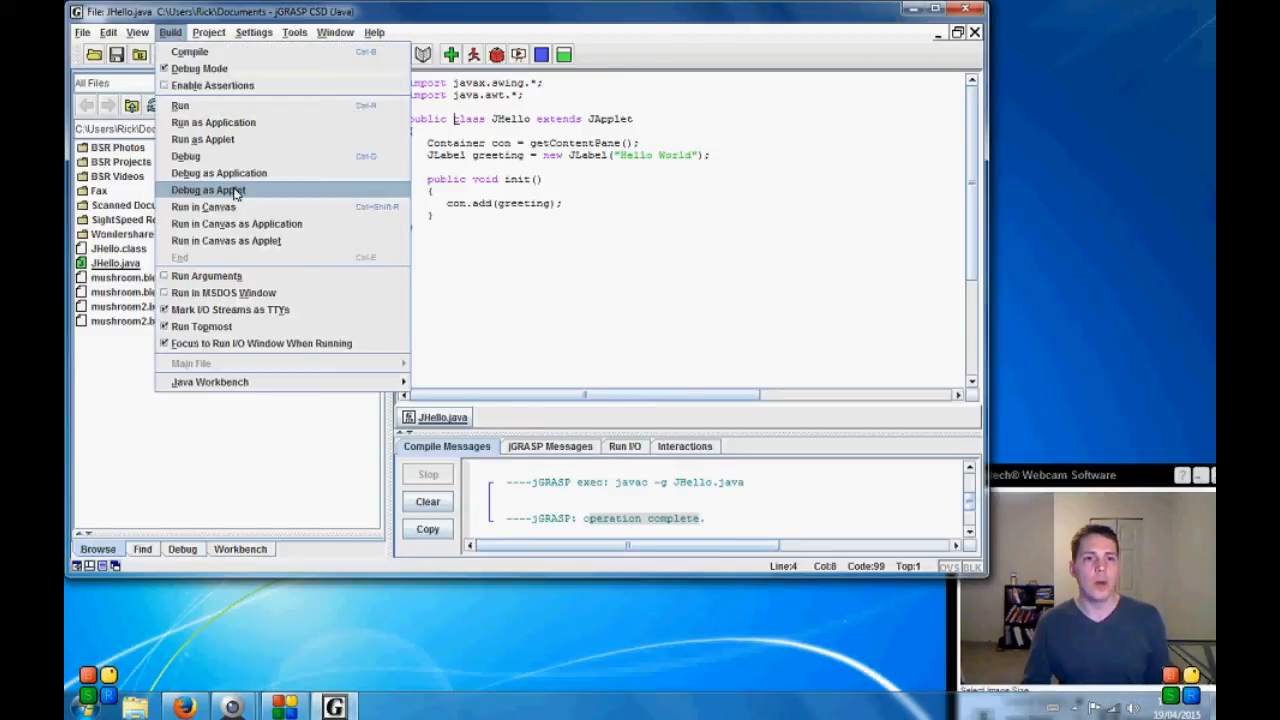
pyautogui.moveTo(245, 192)
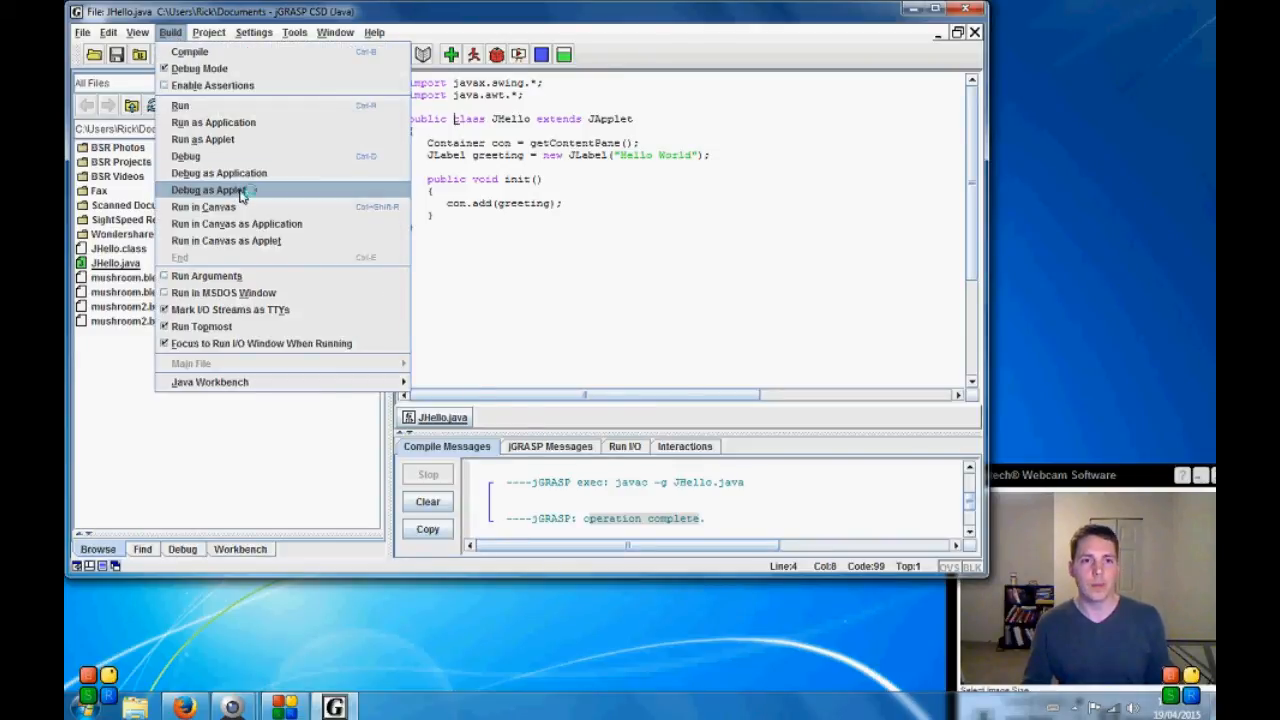
# Step: Run JHello as an applet in debug mode, continuing past the not-an-applet warning
pyautogui.click(212, 190)
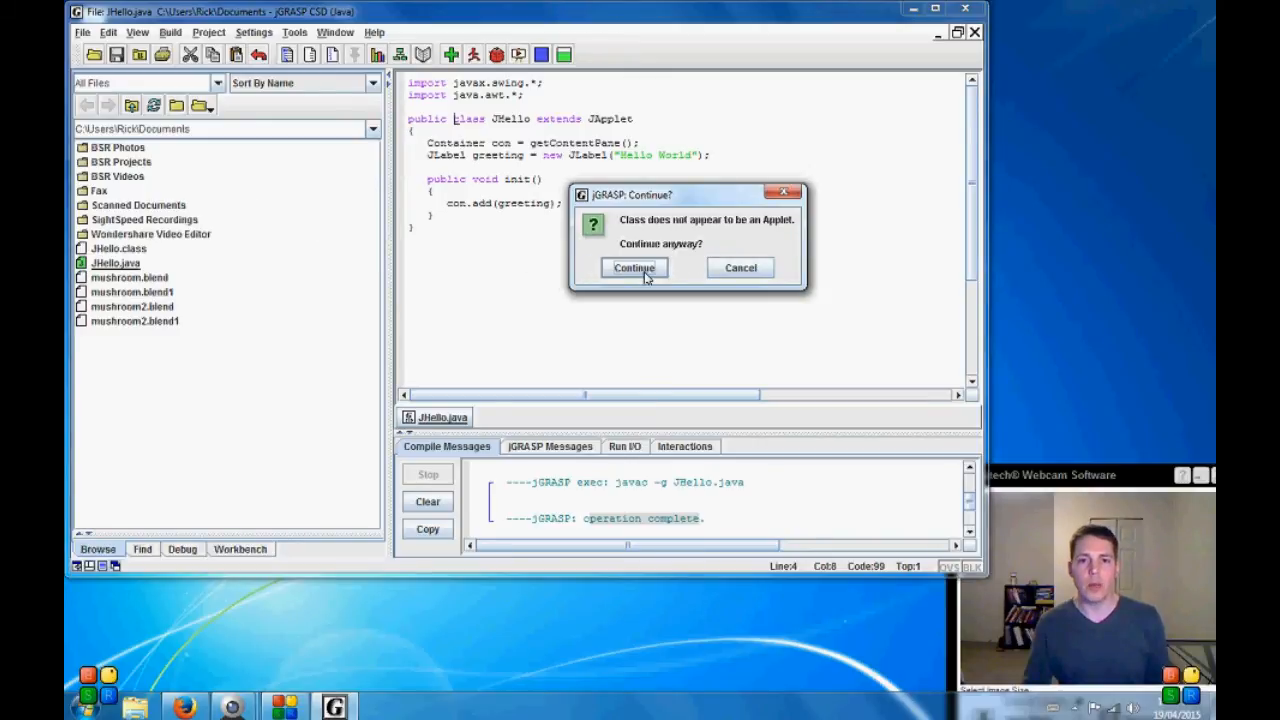
pyautogui.click(632, 267)
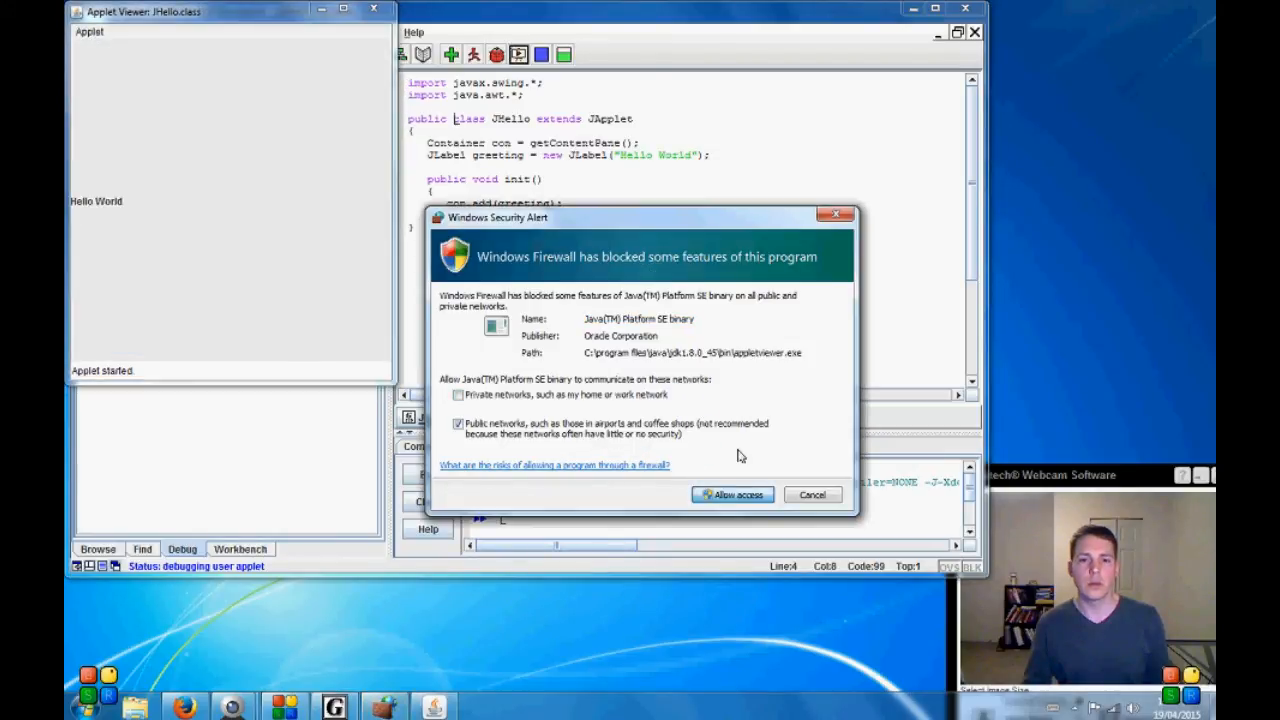
pyautogui.click(732, 494)
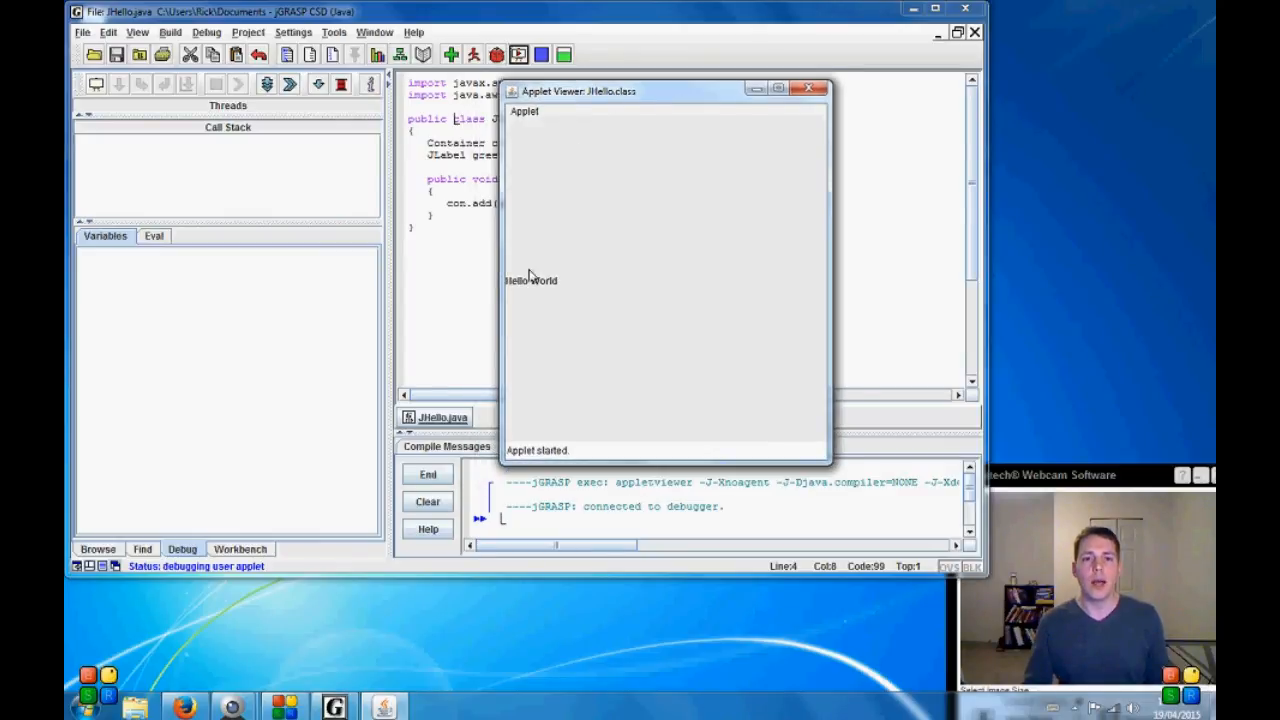
pyautogui.moveTo(560, 290)
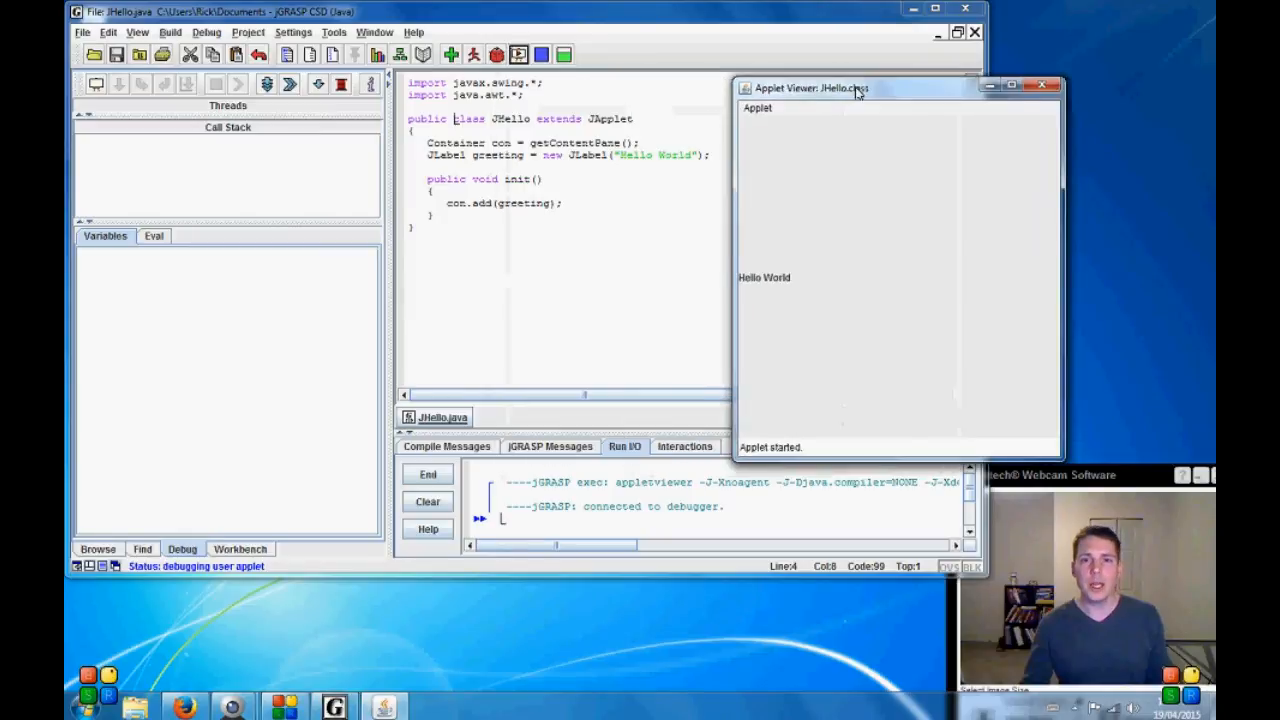
# Step: Reposition the Applet Viewer window showing Hello World toward the centre
pyautogui.moveTo(810, 88); pyautogui.dragTo(822, 84)
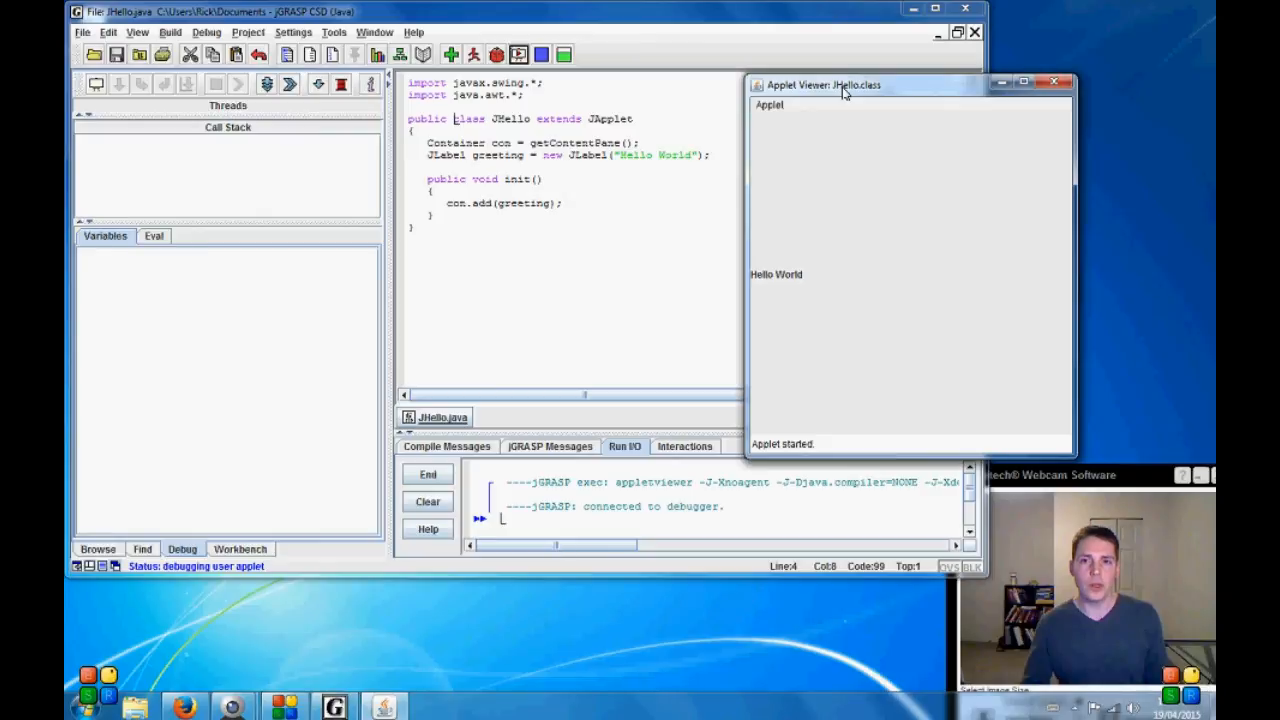
pyautogui.moveTo(847, 85); pyautogui.dragTo(640, 91)
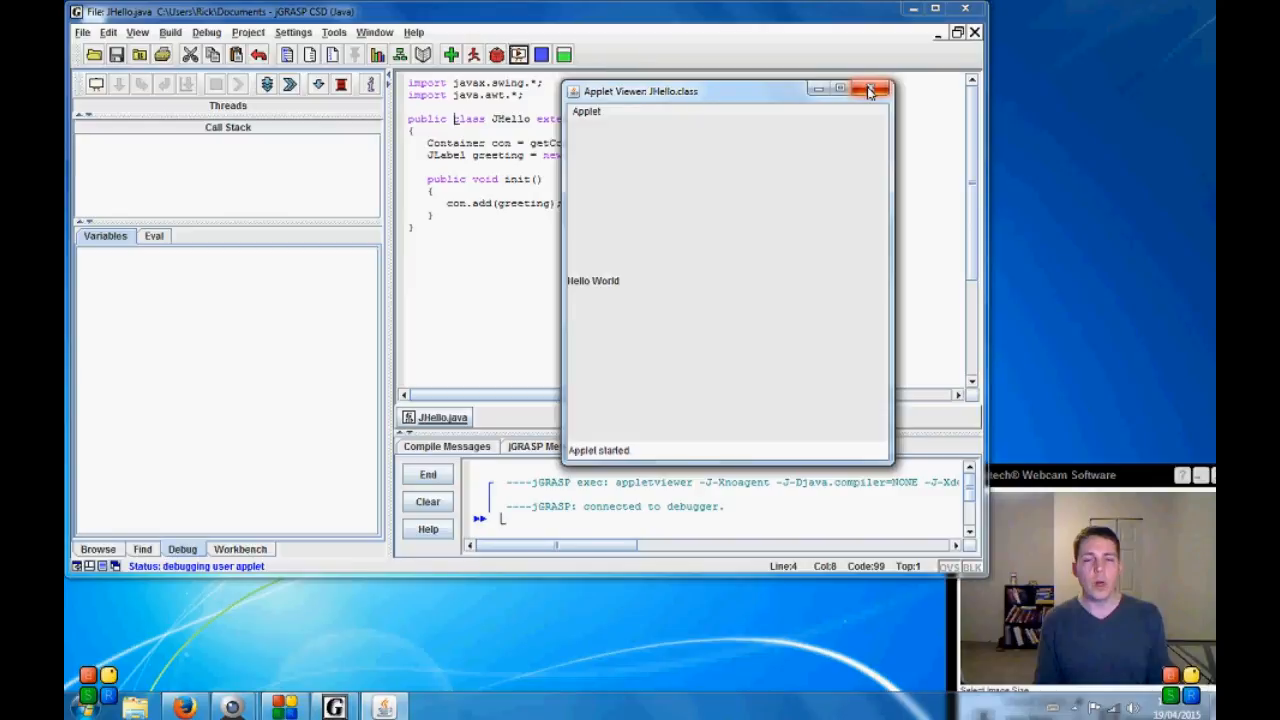
pyautogui.moveTo(755, 99)
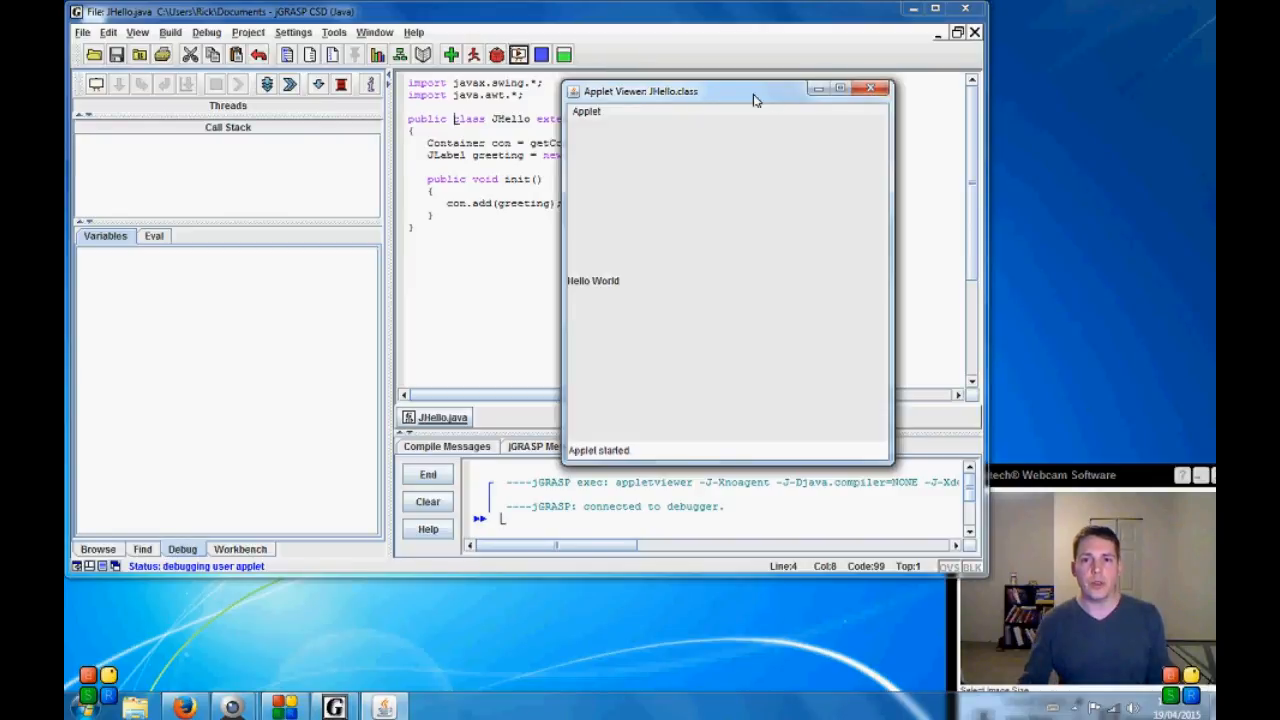